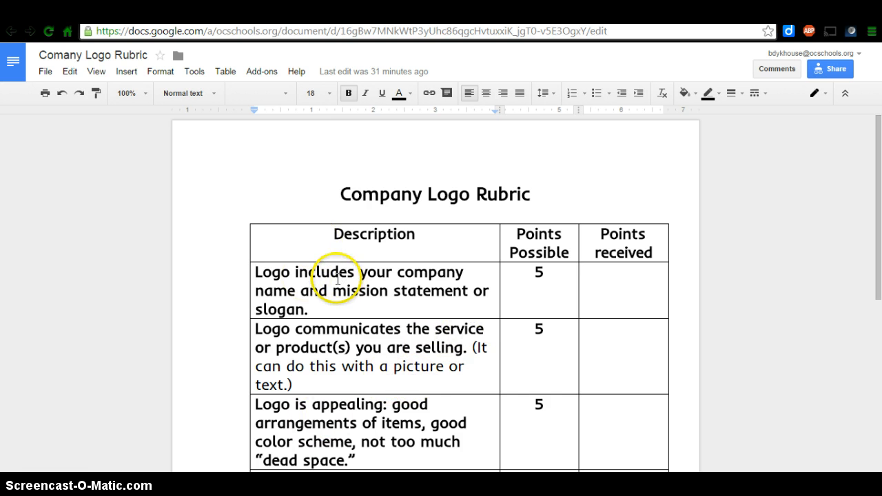
pyautogui.moveTo(410, 278)
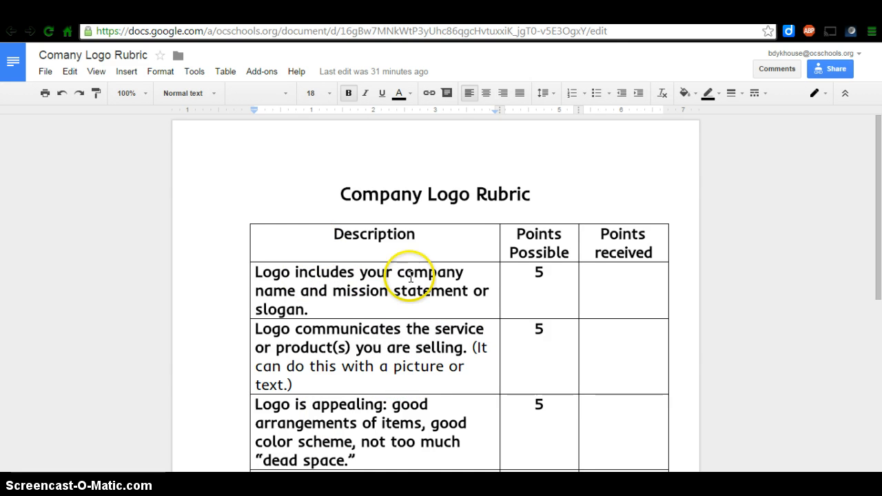
# Create a new blank drawing from the Google Updates (Unit One) folder in Drive
pyautogui.scroll(-3)
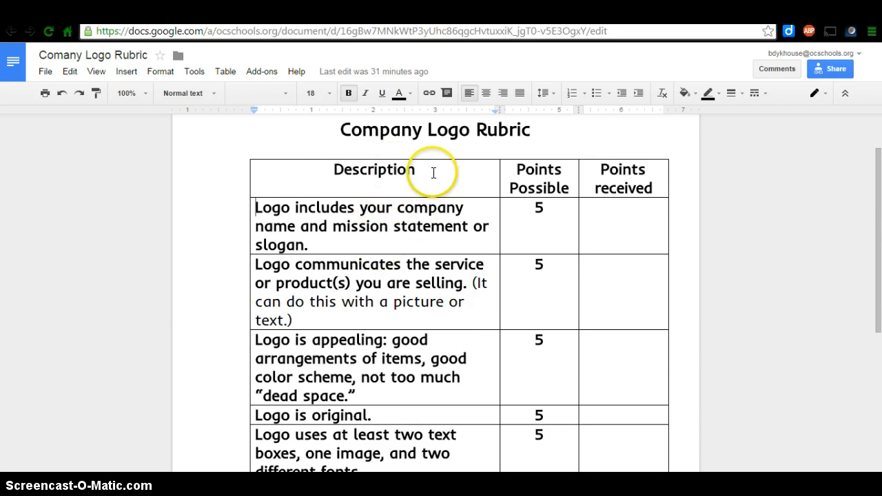
pyautogui.moveTo(404, 267)
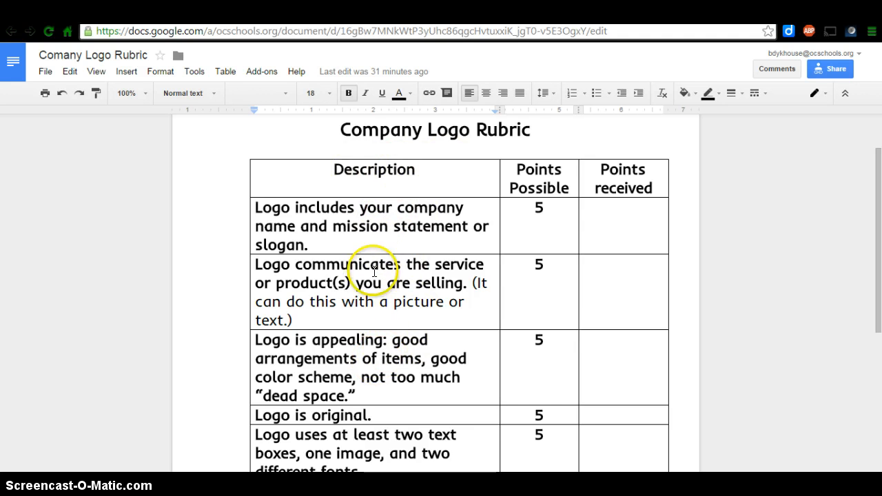
pyautogui.scroll(-3)
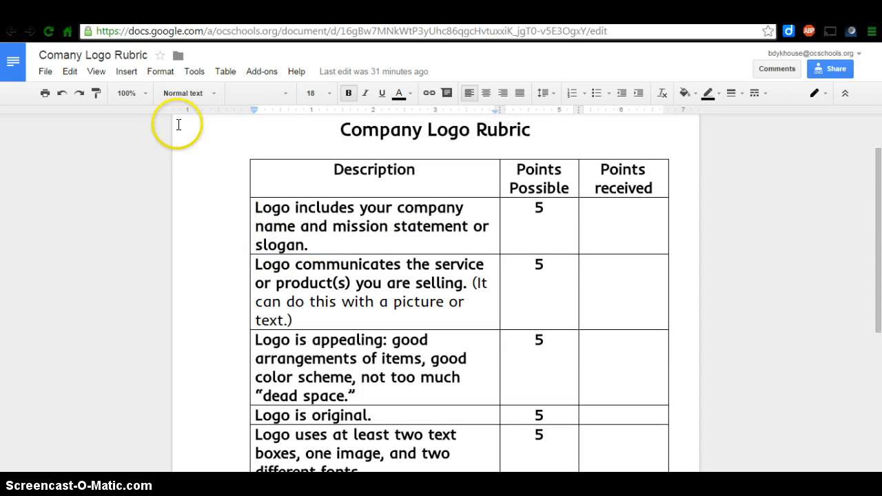
pyautogui.click(11, 31)
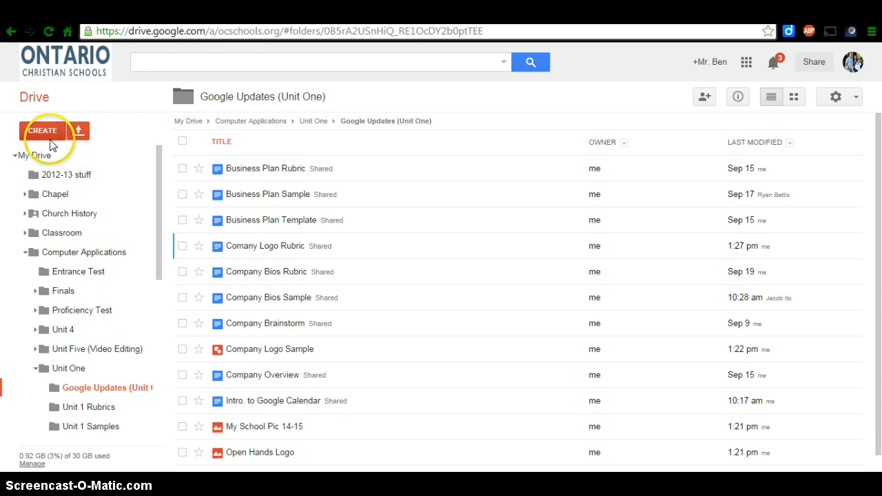
pyautogui.click(42, 131)
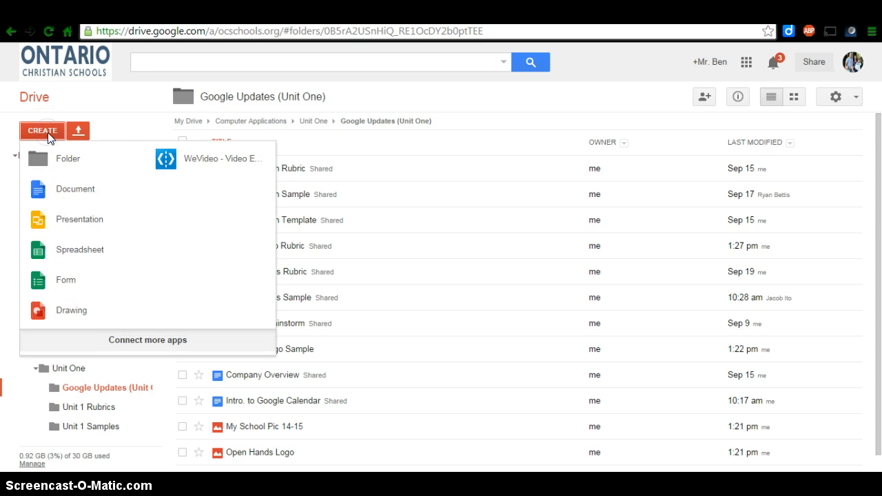
pyautogui.moveTo(71, 311)
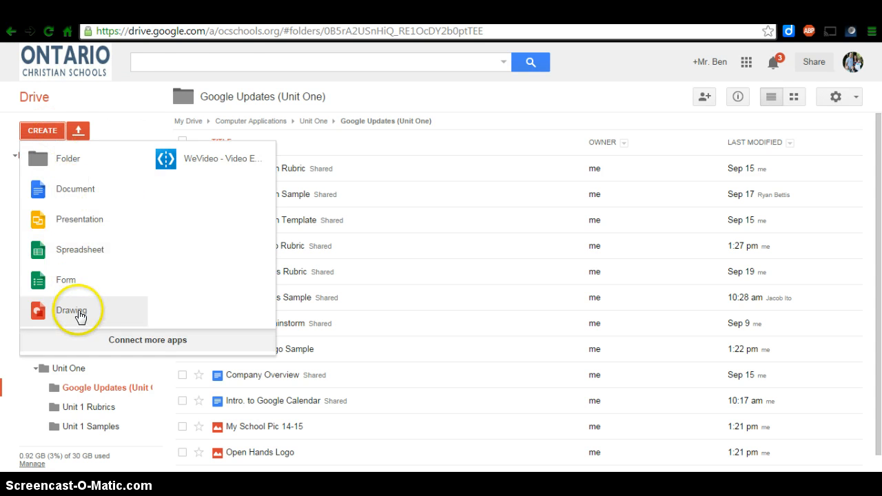
pyautogui.click(70, 310)
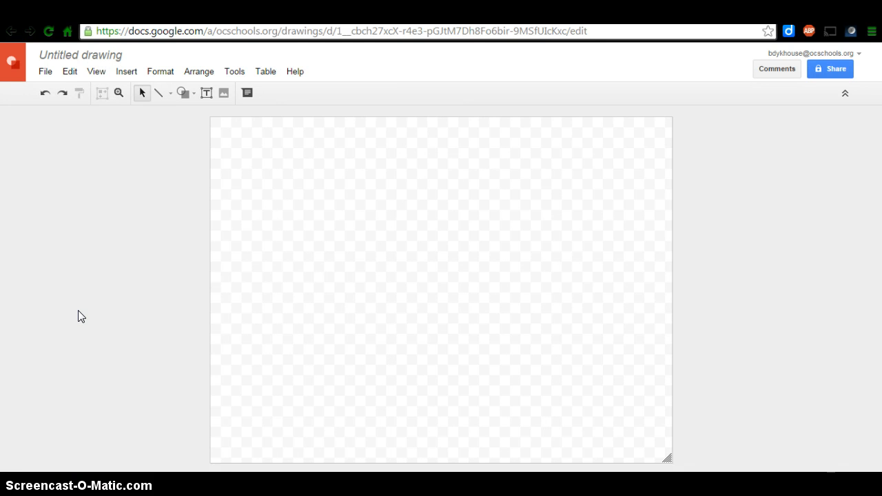
pyautogui.click(213, 345)
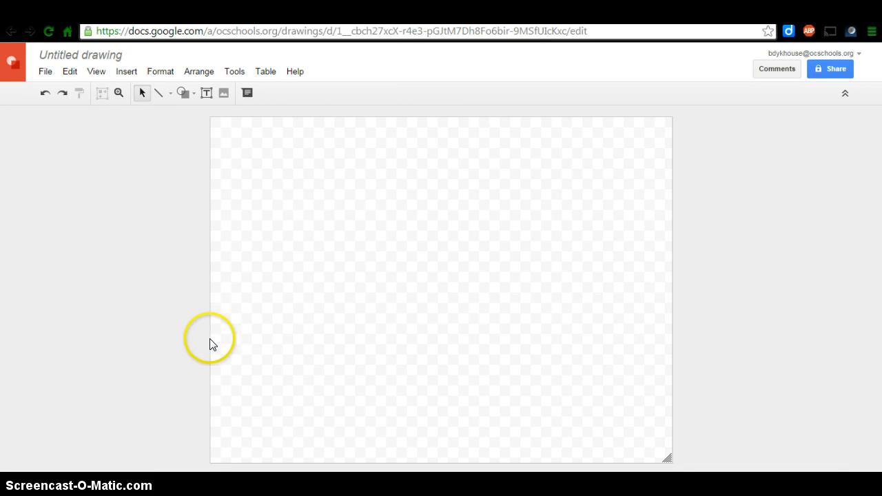
pyautogui.moveTo(299, 114)
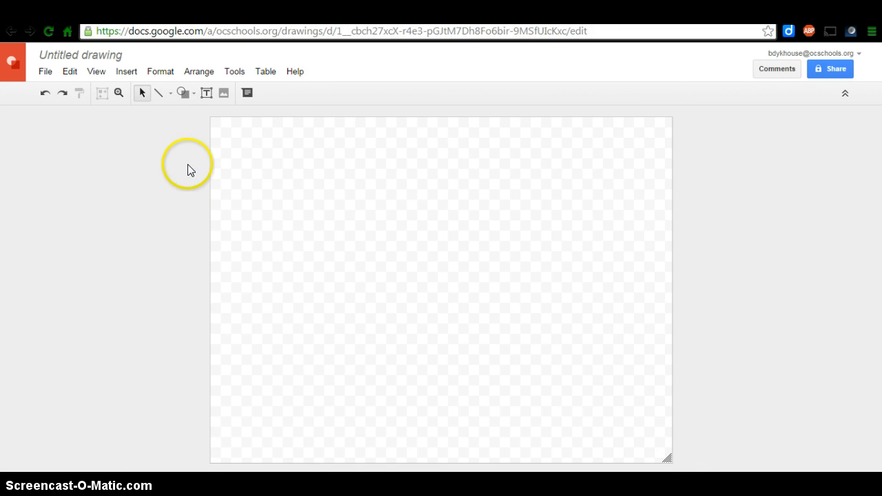
pyautogui.moveTo(677, 130)
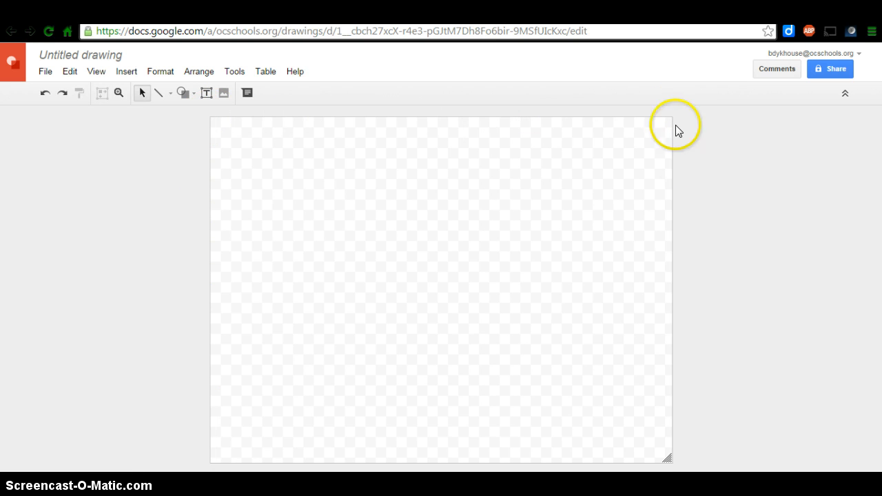
pyautogui.moveTo(302, 446)
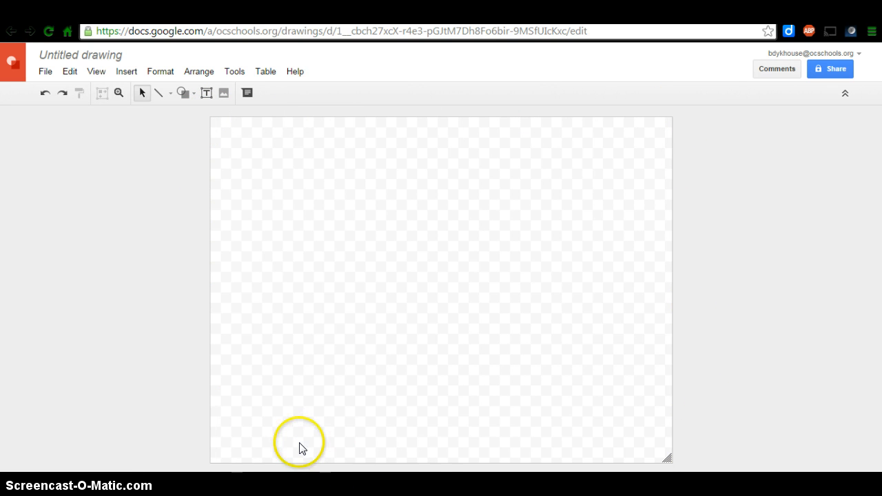
pyautogui.moveTo(461, 102)
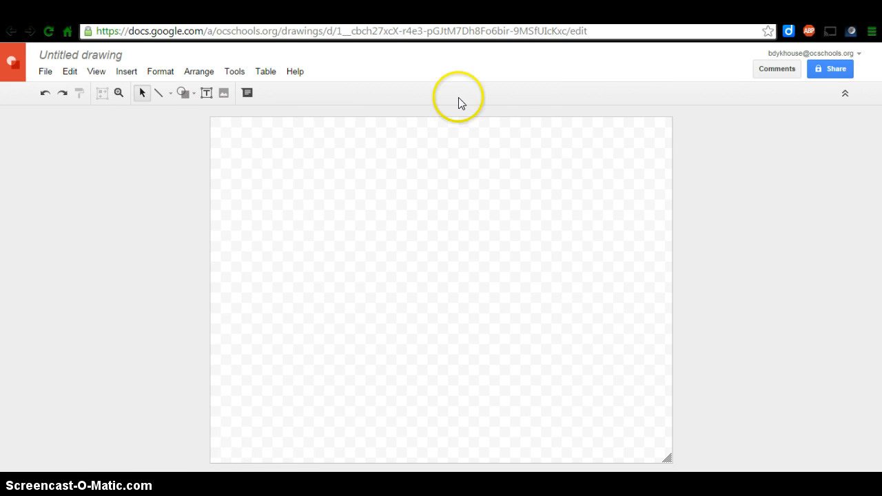
pyautogui.moveTo(601, 464)
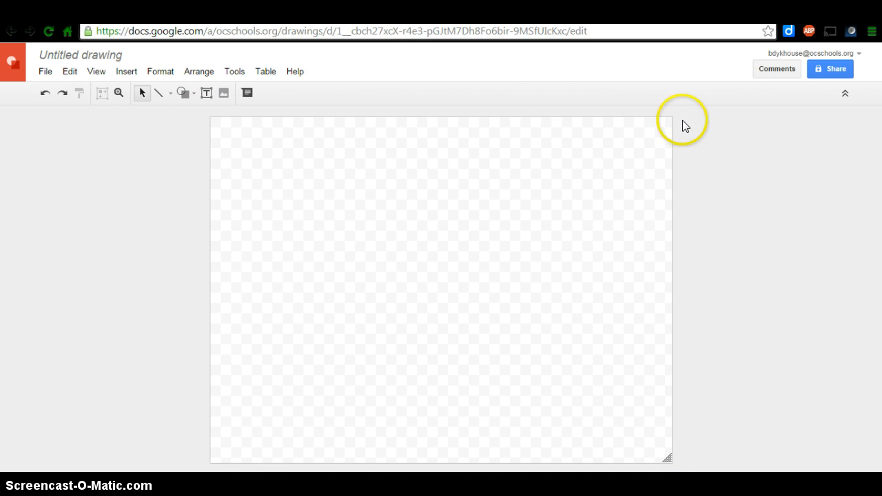
pyautogui.moveTo(229, 460)
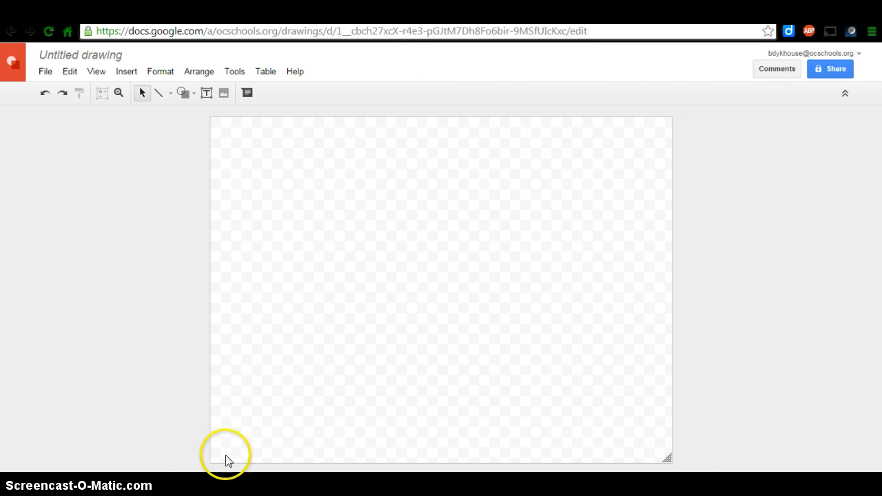
pyautogui.moveTo(215, 122)
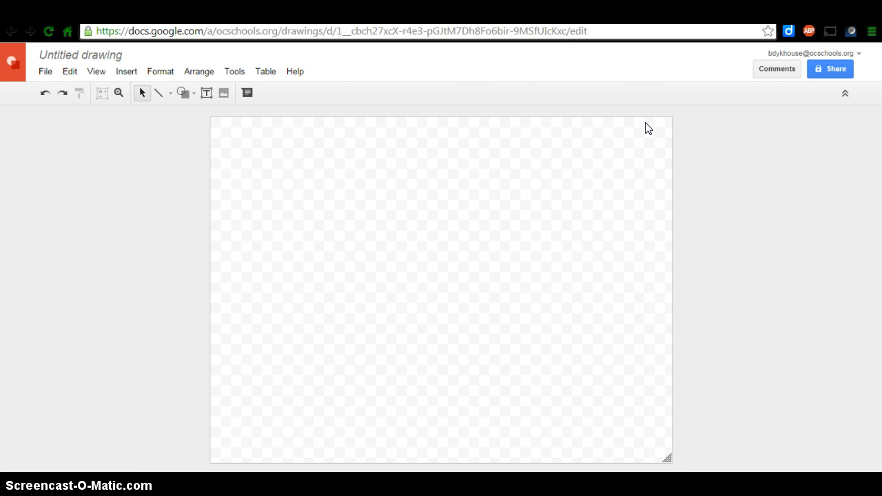
pyautogui.moveTo(370, 250)
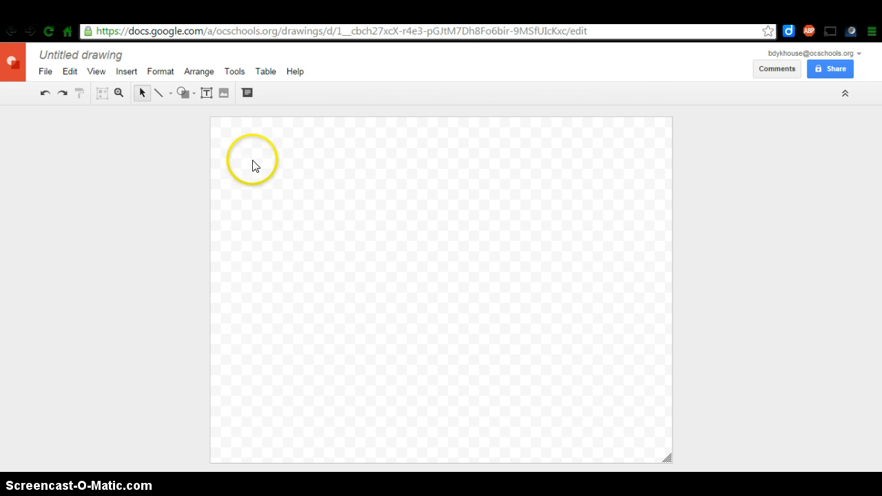
# Draw an empty text box across the upper part of the drawing canvas
pyautogui.click(206, 93)
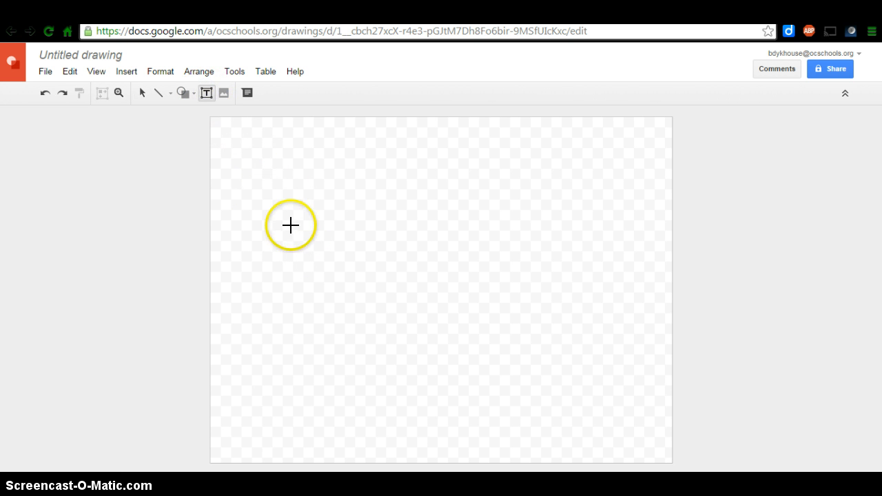
pyautogui.moveTo(290, 225); pyautogui.dragTo(364, 297)
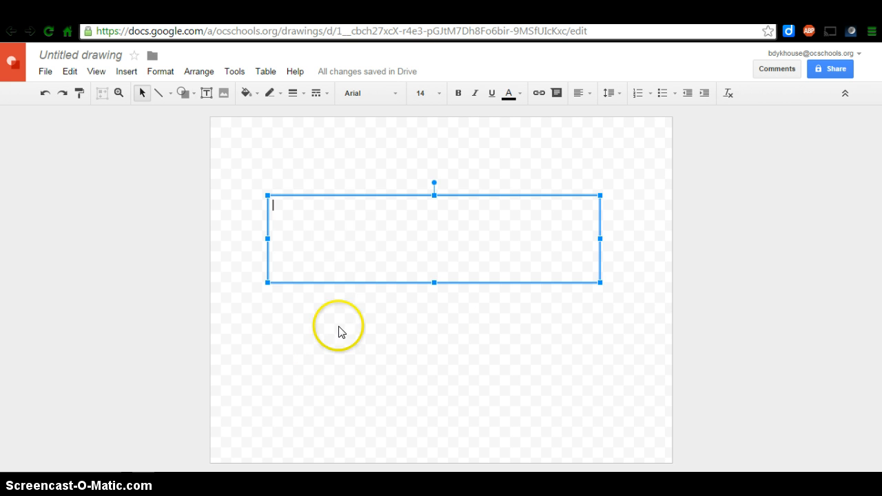
pyautogui.moveTo(66, 469)
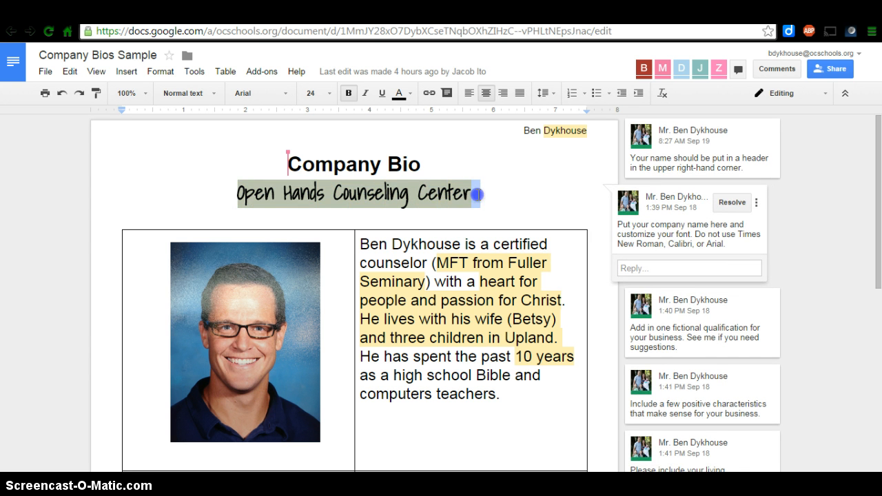
# Copy 'Open Hands Counseling Center' from the Company Bios Sample document
pyautogui.rightClick(358, 193)
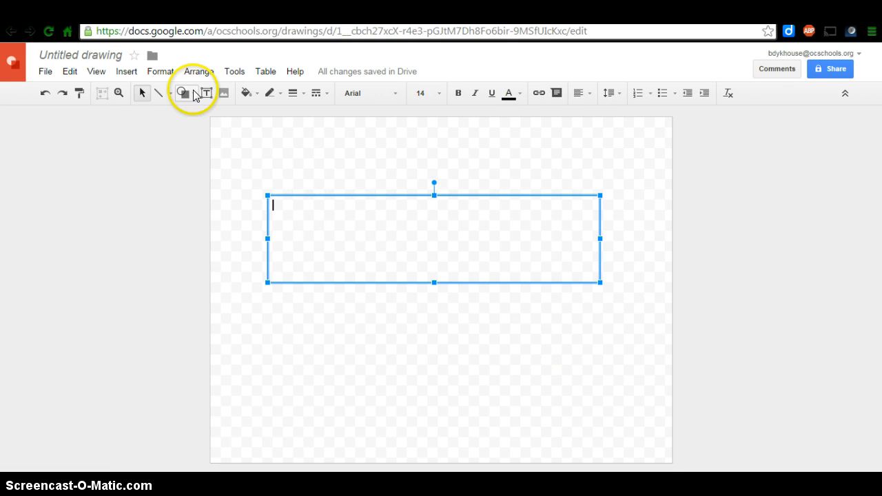
# Paste 'Open Hands Counseling Center' into the text box at size 48, resized to one line
pyautogui.rightClick(296, 210)
pyautogui.write('Open Hands Counseling Center')
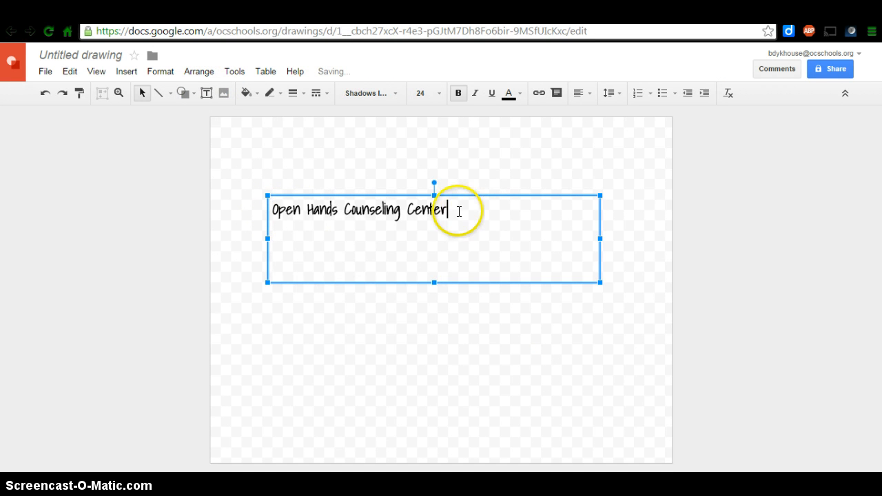
pyautogui.doubleClick(434, 209)
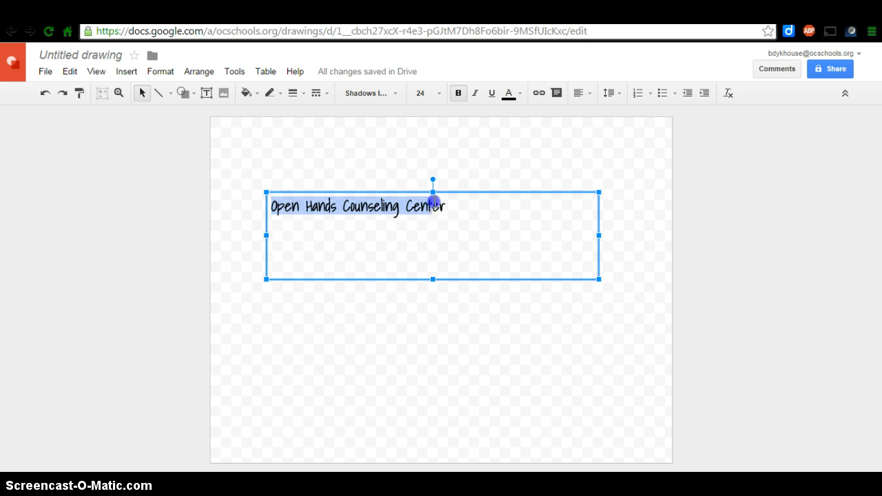
pyautogui.click(439, 93)
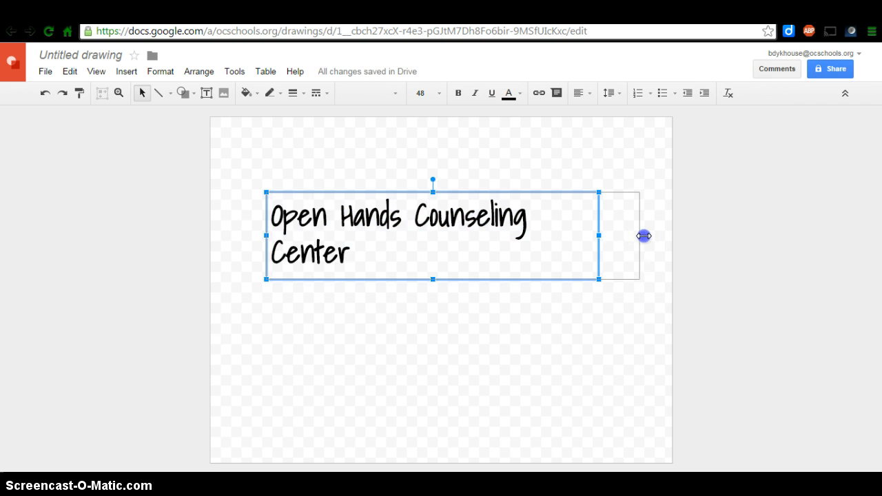
pyautogui.moveTo(599, 235); pyautogui.dragTo(645, 235)
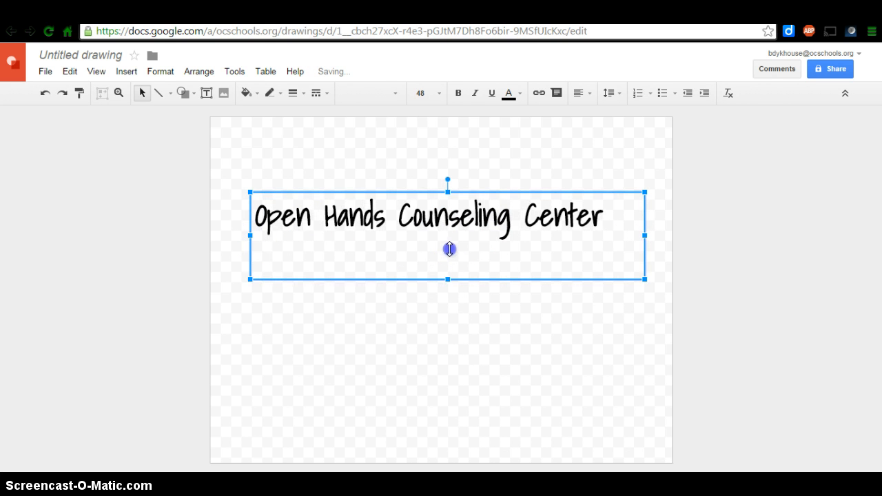
pyautogui.moveTo(447, 279); pyautogui.dragTo(447, 244)
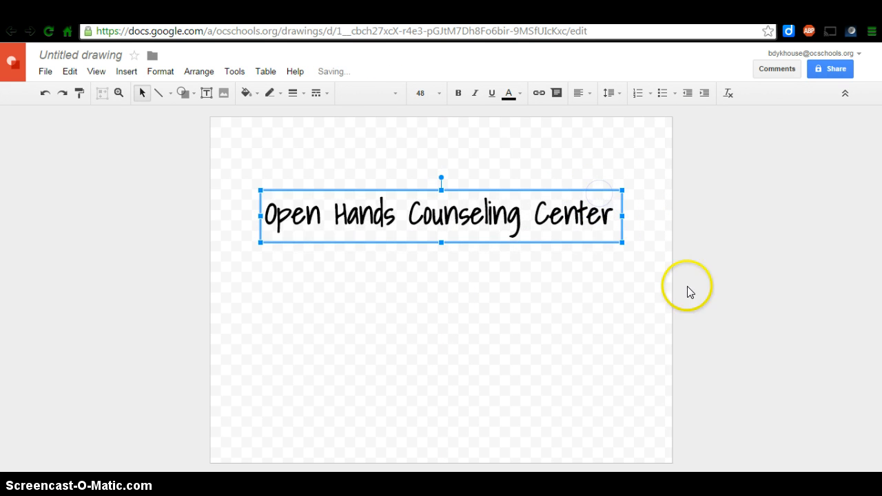
pyautogui.moveTo(494, 226)
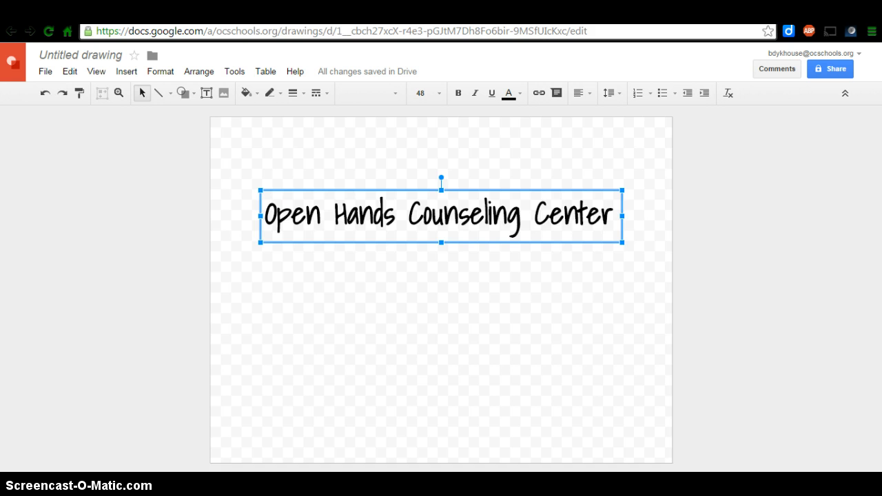
pyautogui.moveTo(12, 61)
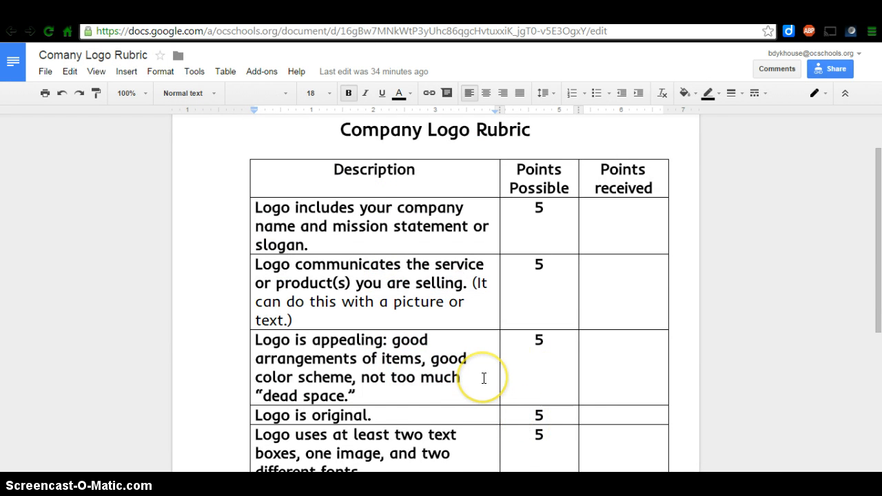
# Scroll through the Company Logo Rubric document to review it
pyautogui.scroll(-3)
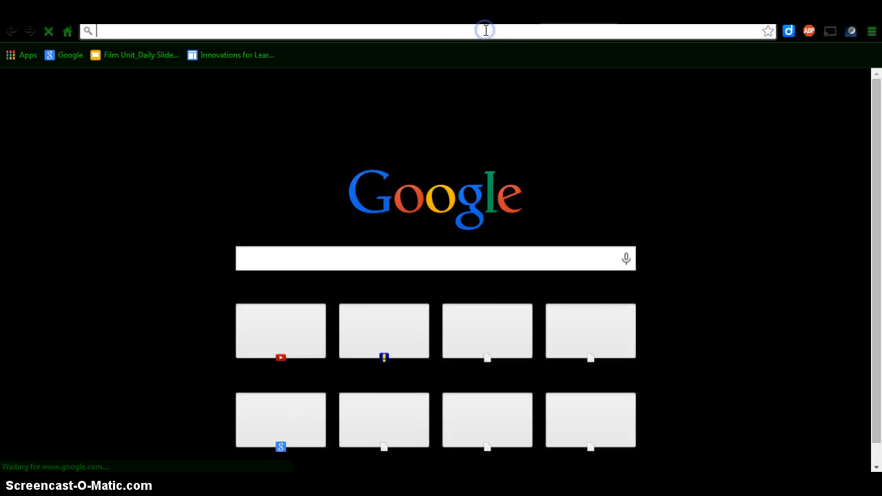
# Search Google for 'counseling logos' and show the image results
pyautogui.write('google.com')
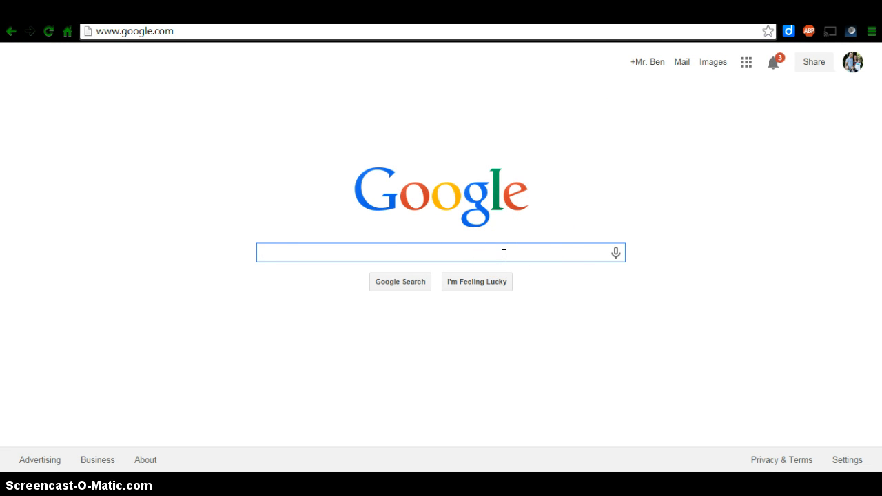
pyautogui.write('counseling logos')
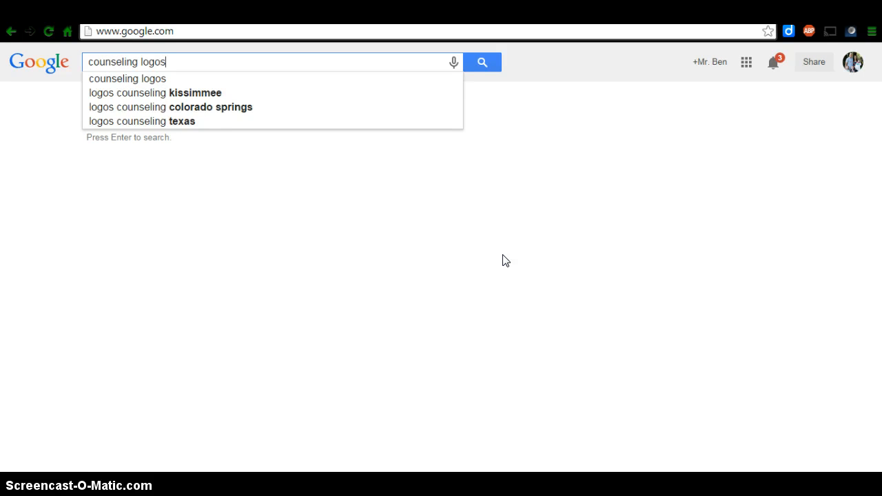
pyautogui.press('enter')
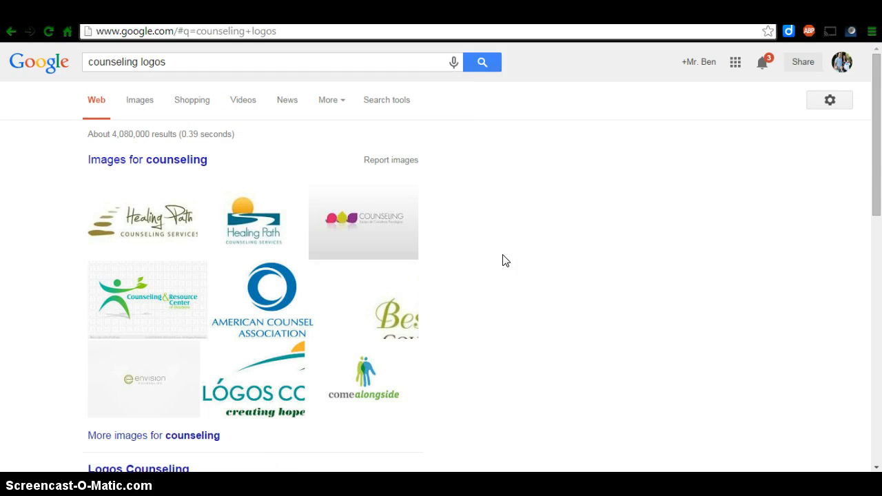
pyautogui.click(495, 217)
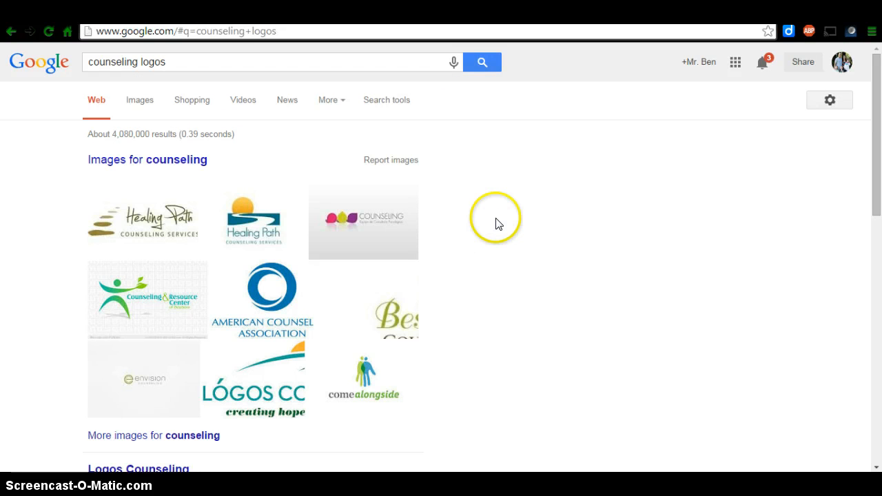
pyautogui.click(139, 100)
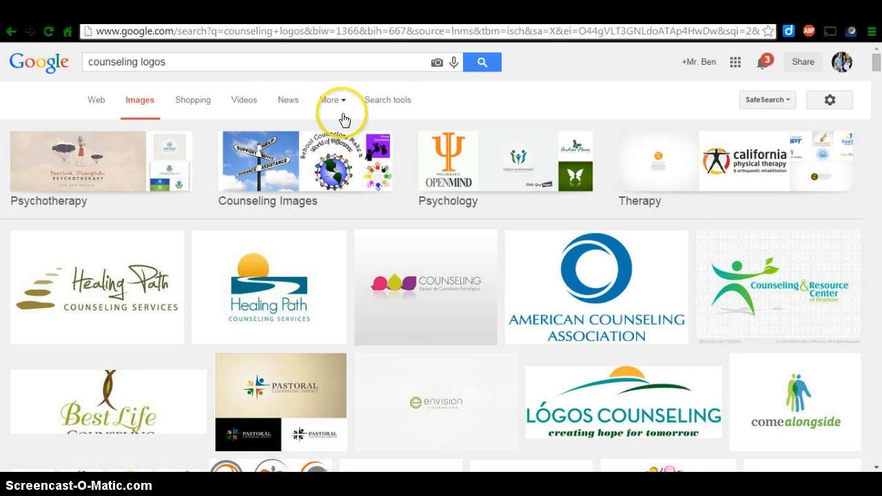
# Filter the image results by usage rights to images labeled for reuse
pyautogui.click(387, 99)
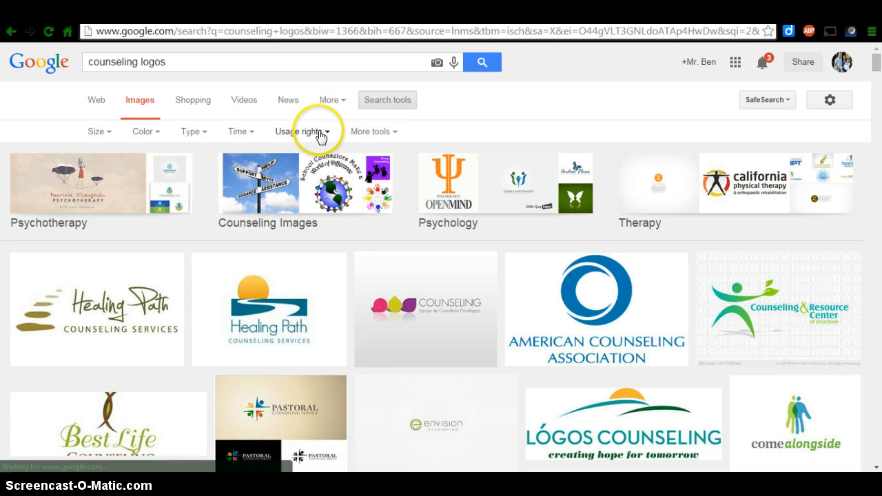
pyautogui.click(300, 132)
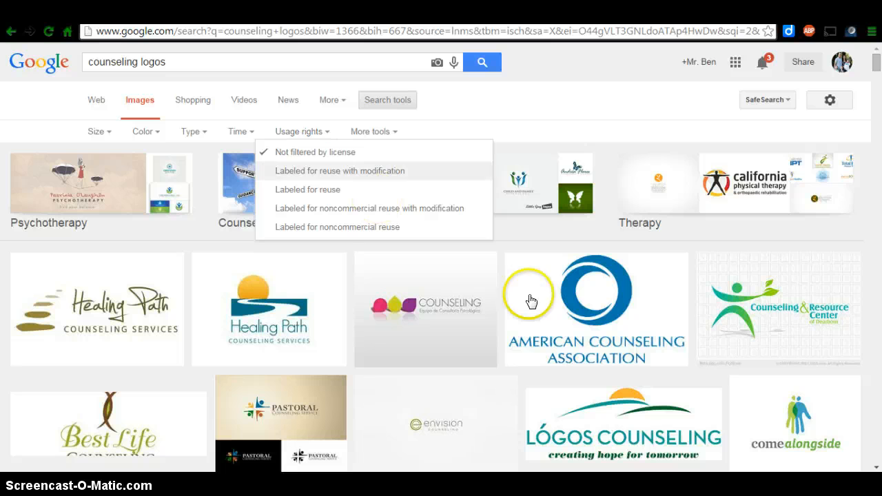
pyautogui.moveTo(717, 332)
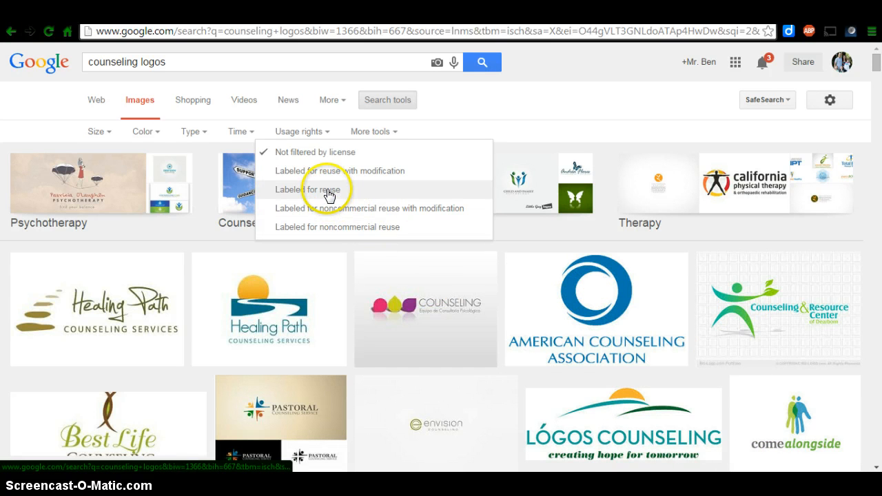
pyautogui.click(308, 189)
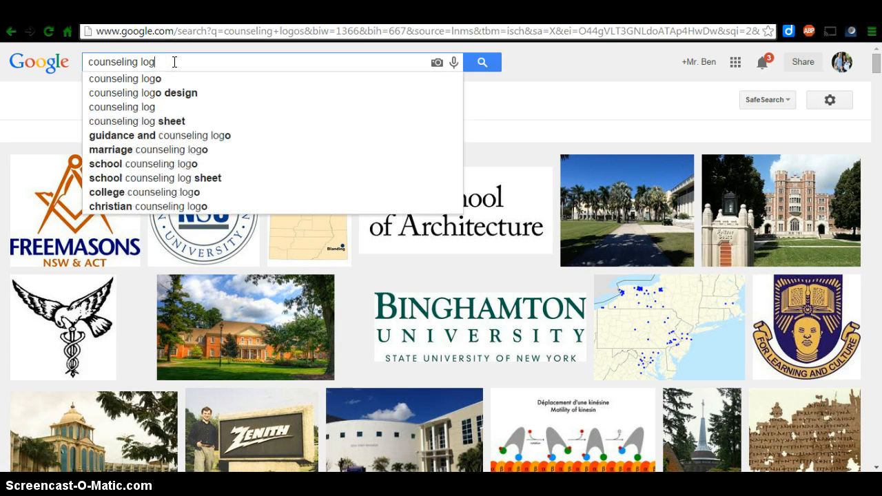
# Change the query to 'counseling center logo' and scroll through the results
pyautogui.write('counseling center')
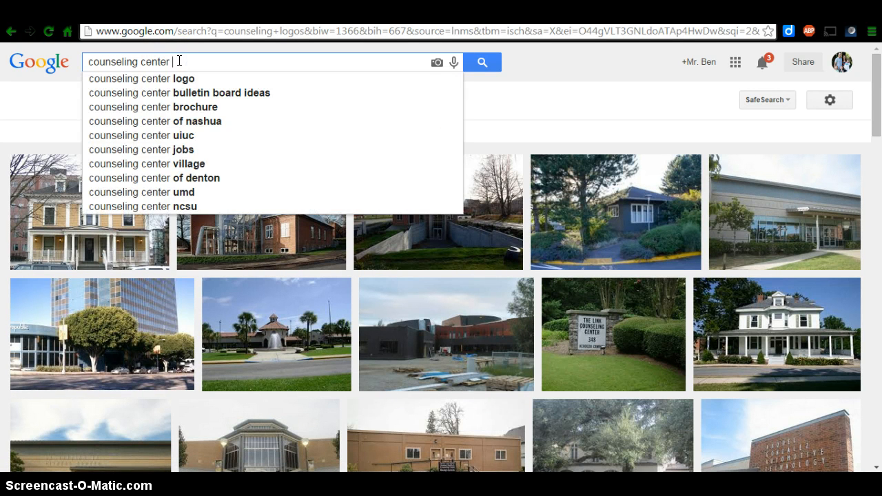
pyautogui.click(142, 78)
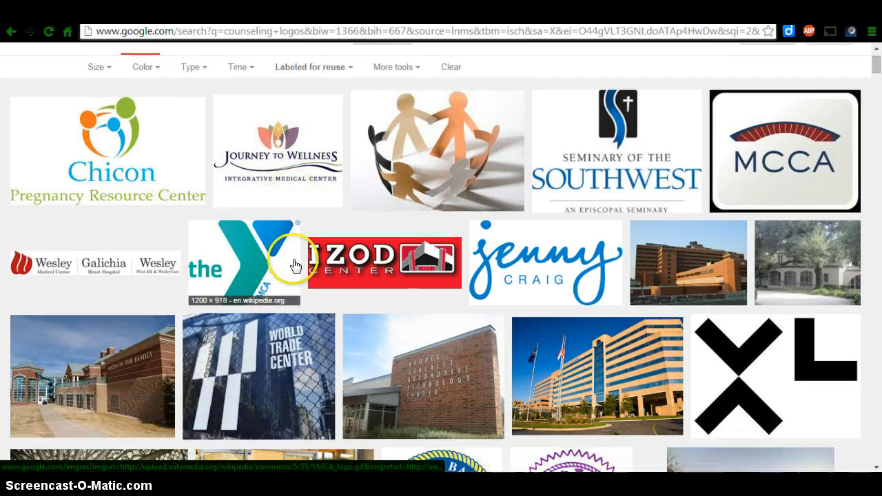
pyautogui.scroll(-3)
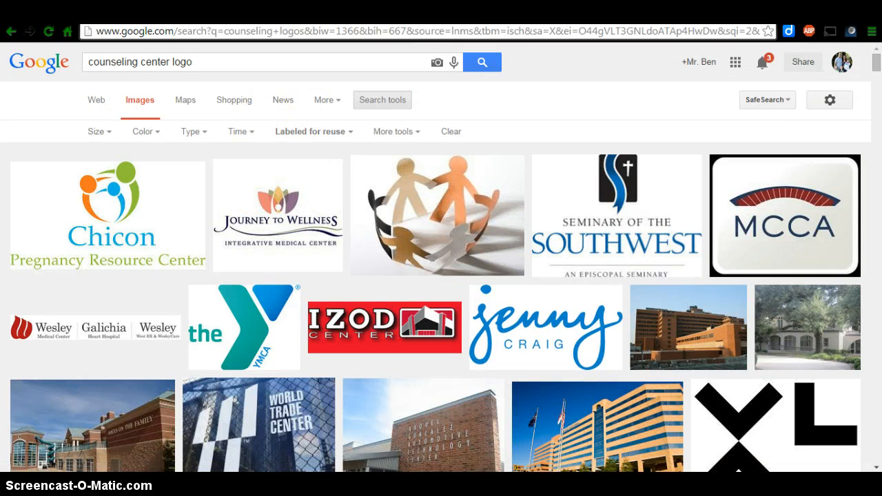
pyautogui.scroll(-3)
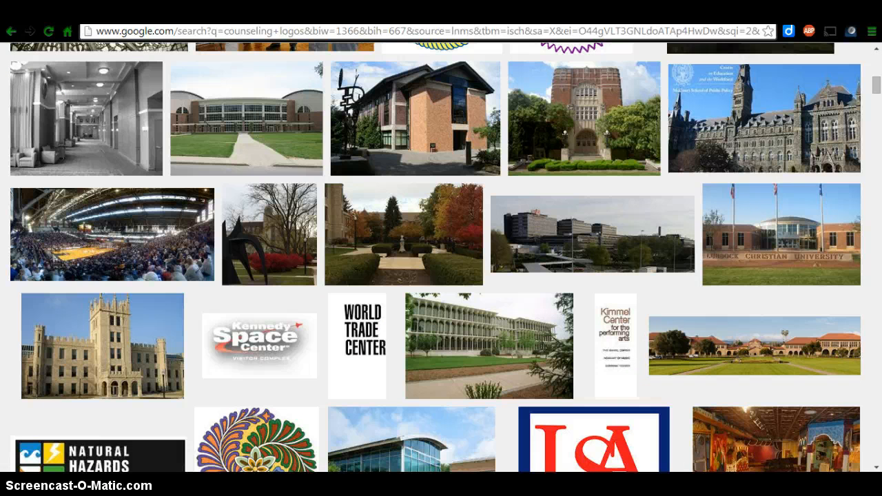
pyautogui.scroll(-3)
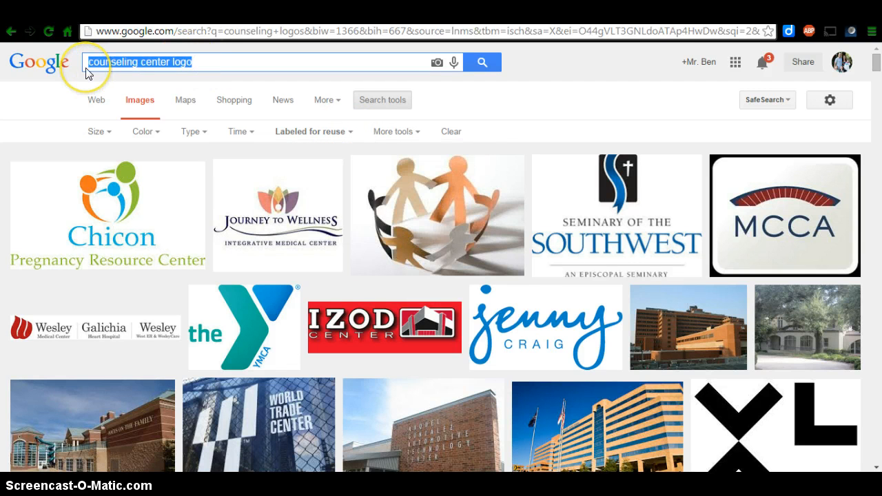
# Search 'open hands' images and copy the red and blue reaching hands image address
pyautogui.write('open hands')
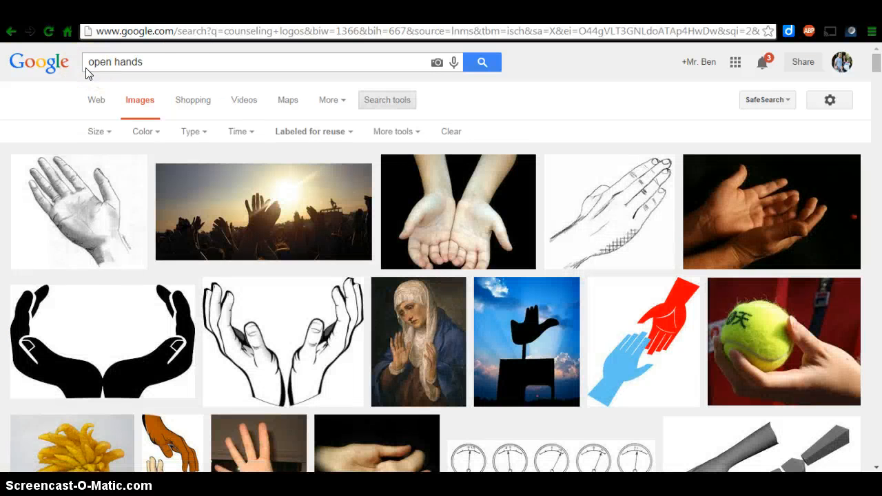
pyautogui.moveTo(558, 374)
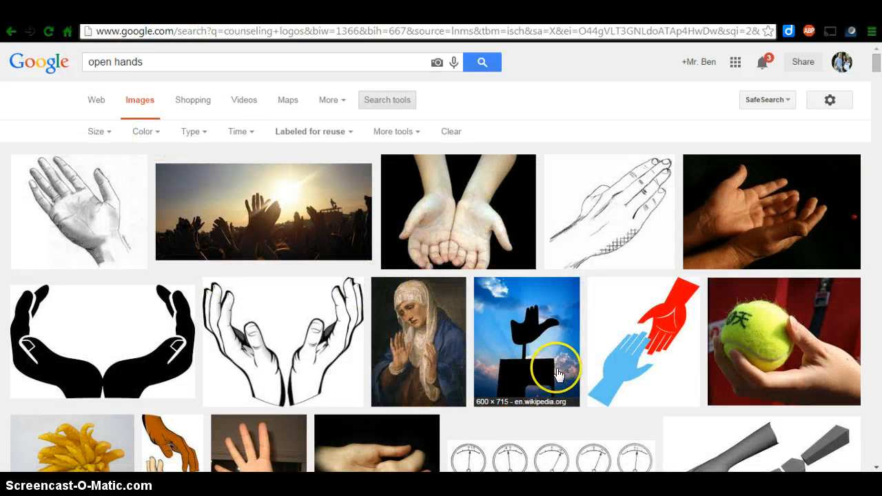
pyautogui.moveTo(450, 447)
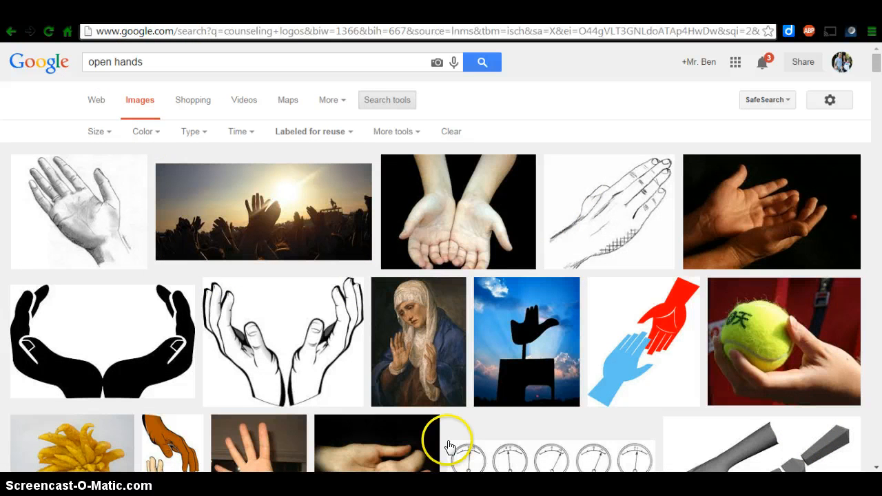
pyautogui.moveTo(701, 375)
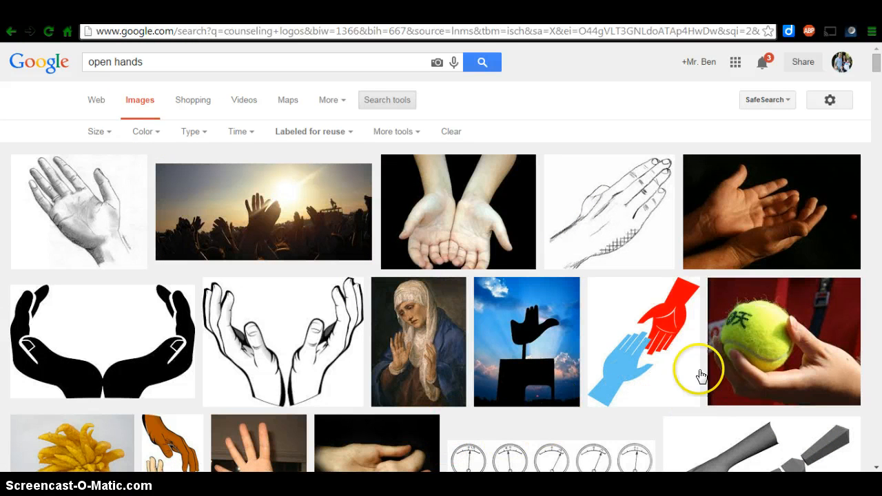
pyautogui.moveTo(704, 308)
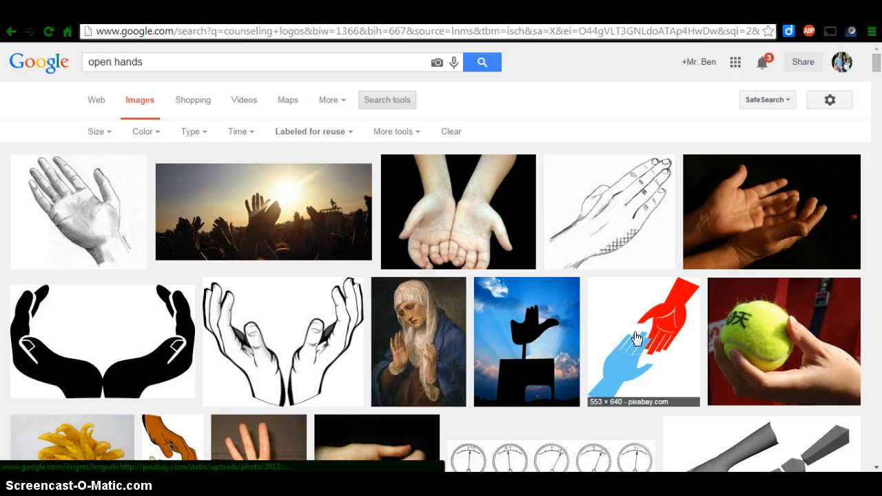
pyautogui.click(642, 341)
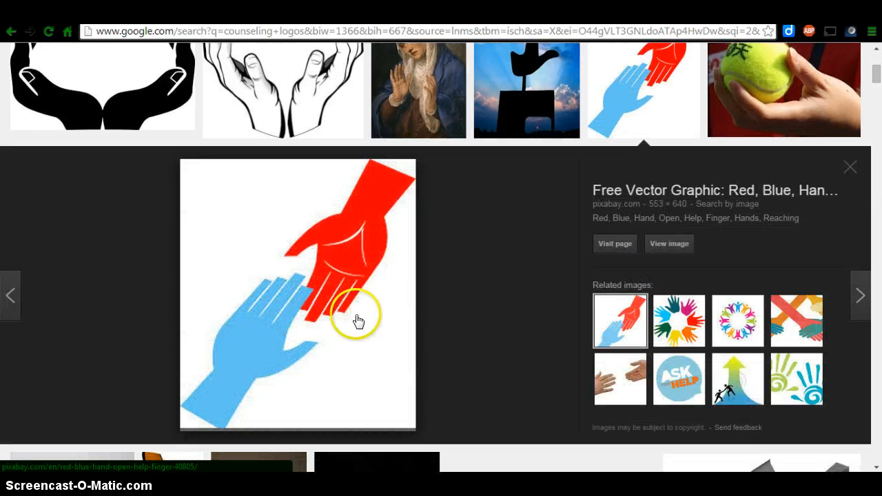
pyautogui.rightClick(357, 321)
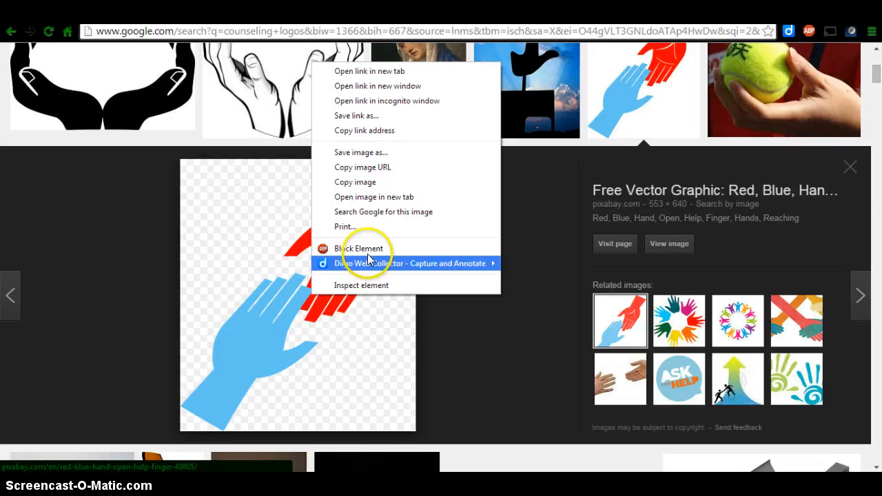
pyautogui.moveTo(354, 182)
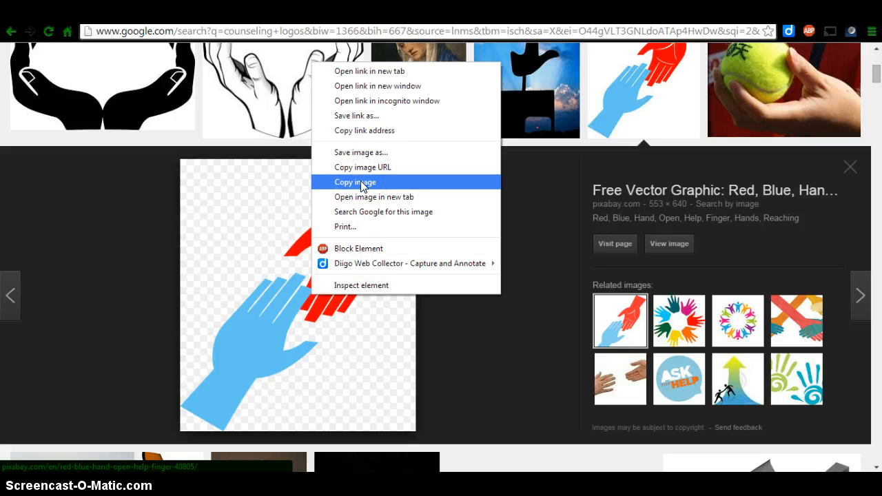
pyautogui.moveTo(355, 227)
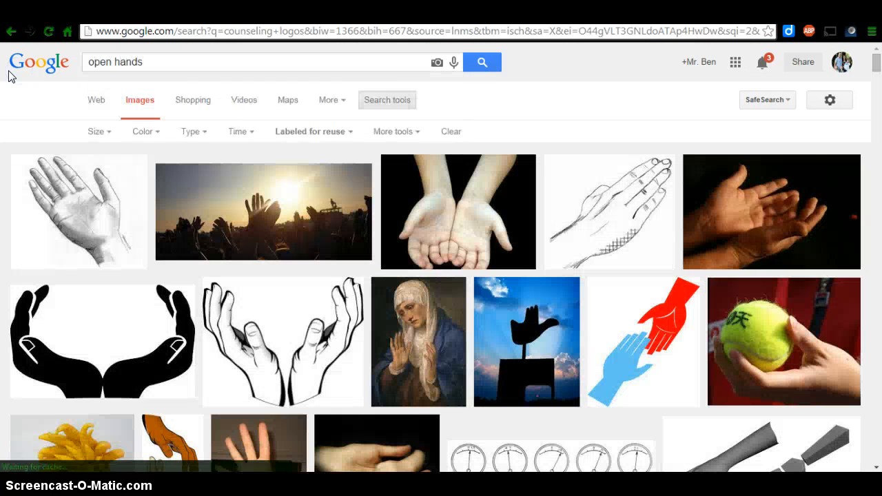
pyautogui.rightClick(641, 338)
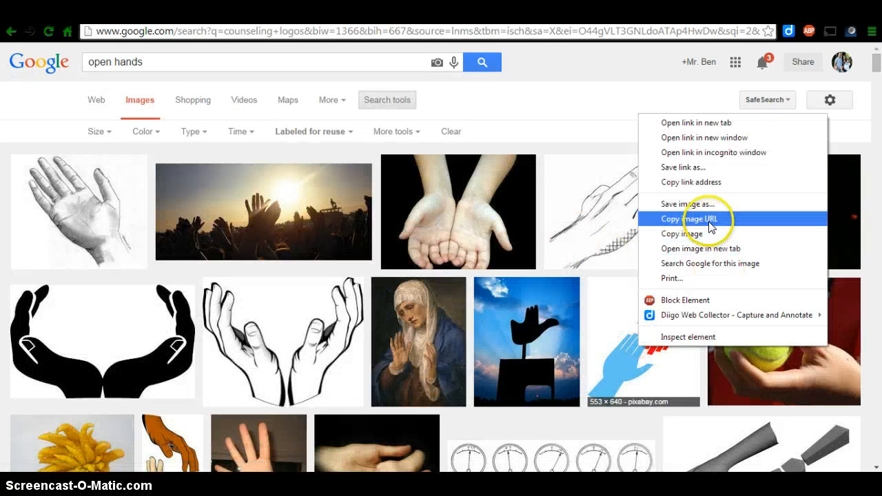
pyautogui.click(690, 219)
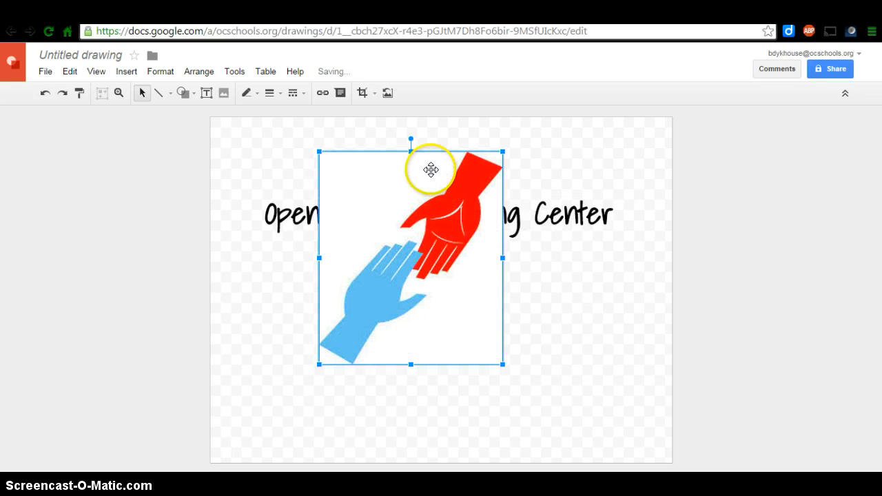
# Move the hands picture between 'Open' and 'Center' and bring up the title box's options
pyautogui.moveTo(431, 169); pyautogui.dragTo(449, 169)
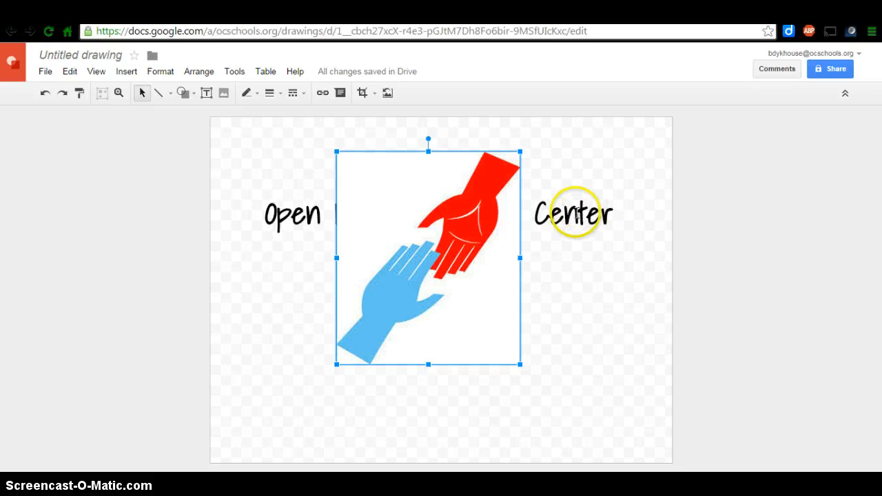
pyautogui.doubleClick(292, 215)
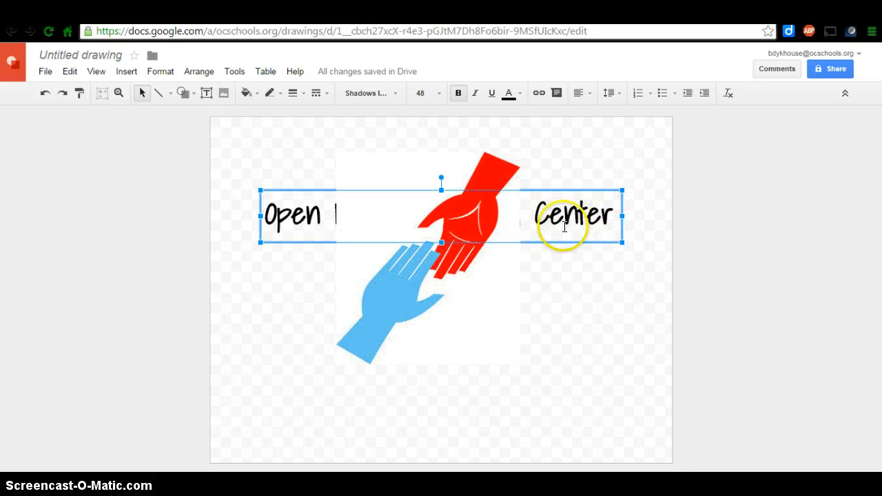
pyautogui.rightClick(562, 221)
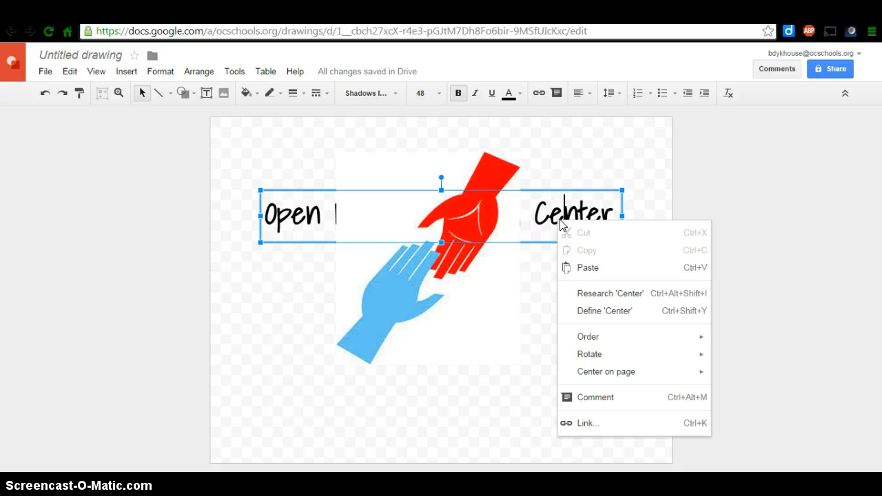
pyautogui.moveTo(587, 337)
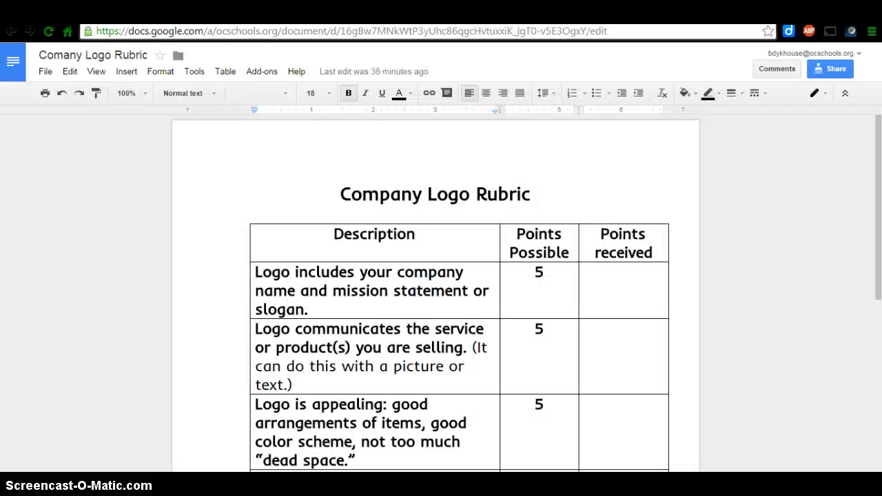
# Search Drive for 'company overview' and open the Company Overview document
pyautogui.scroll(-3)
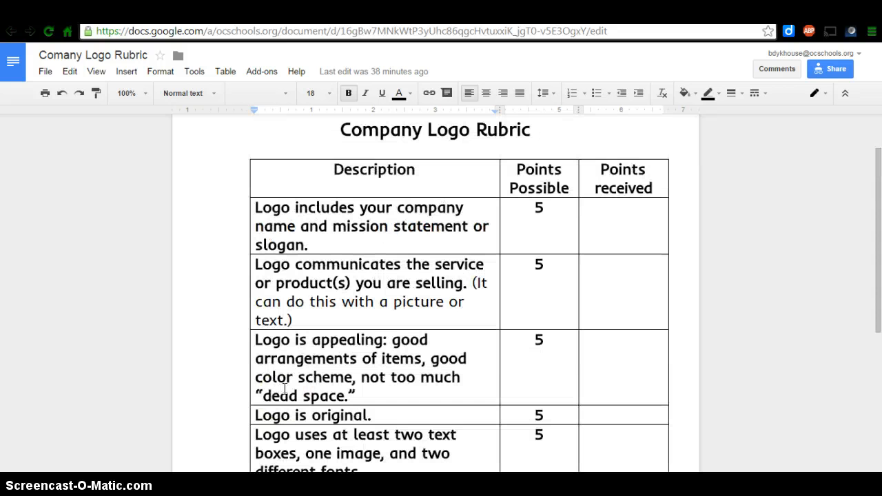
pyautogui.moveTo(408, 208)
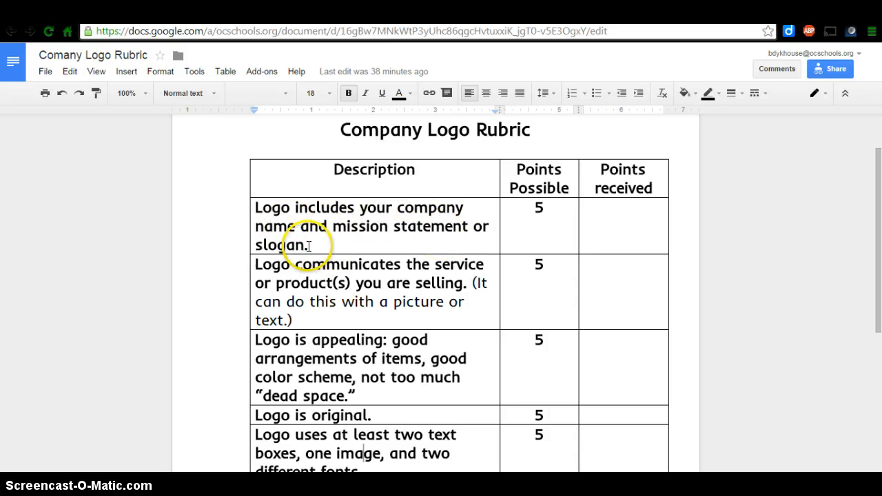
pyautogui.moveTo(29, 34)
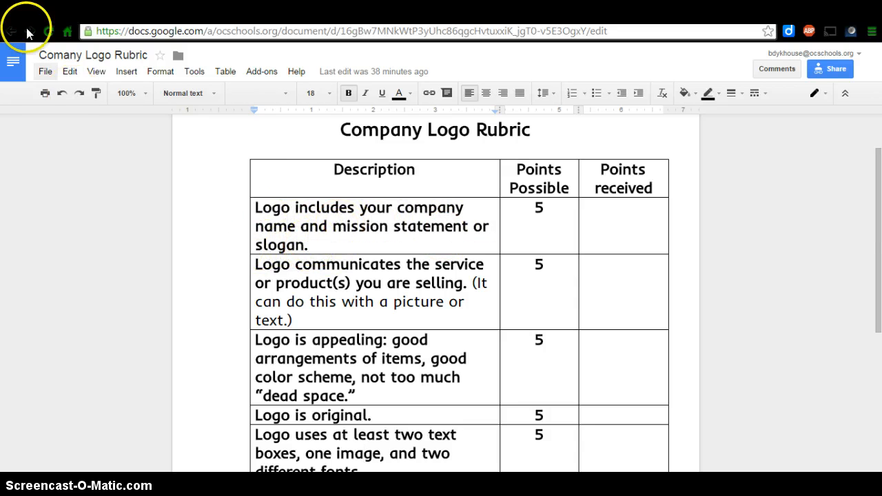
pyautogui.click(11, 31)
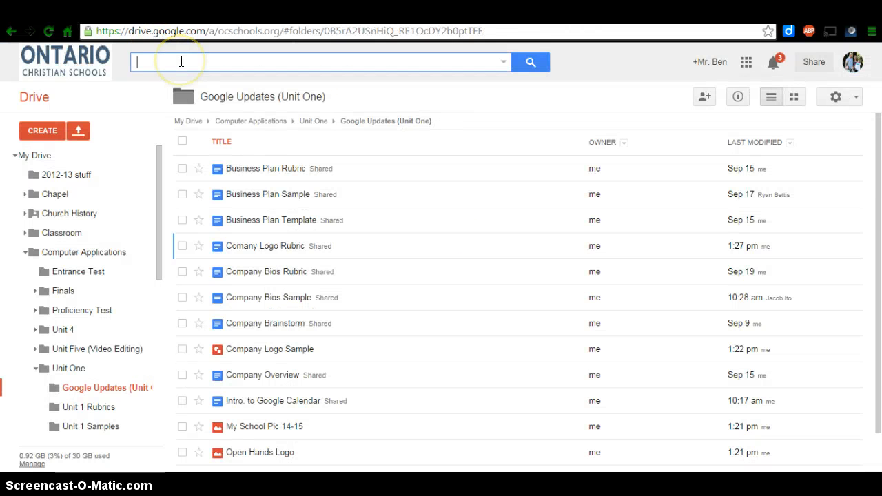
pyautogui.write('company overview')
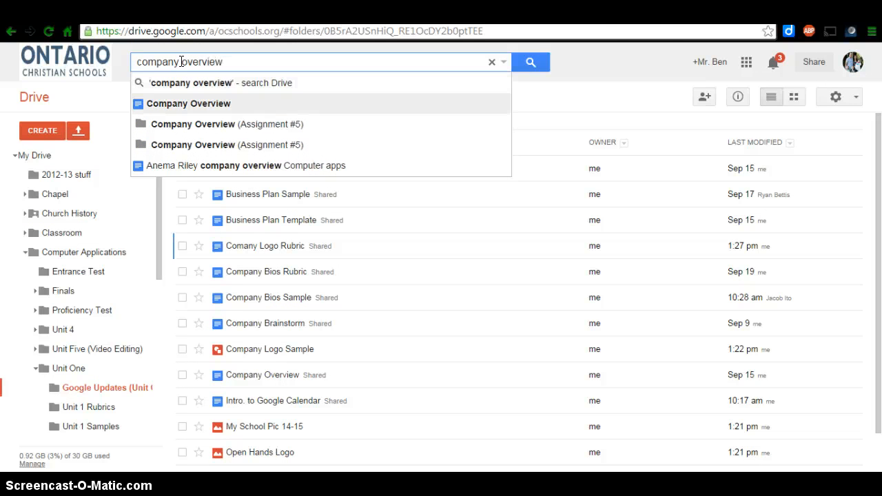
pyautogui.click(188, 103)
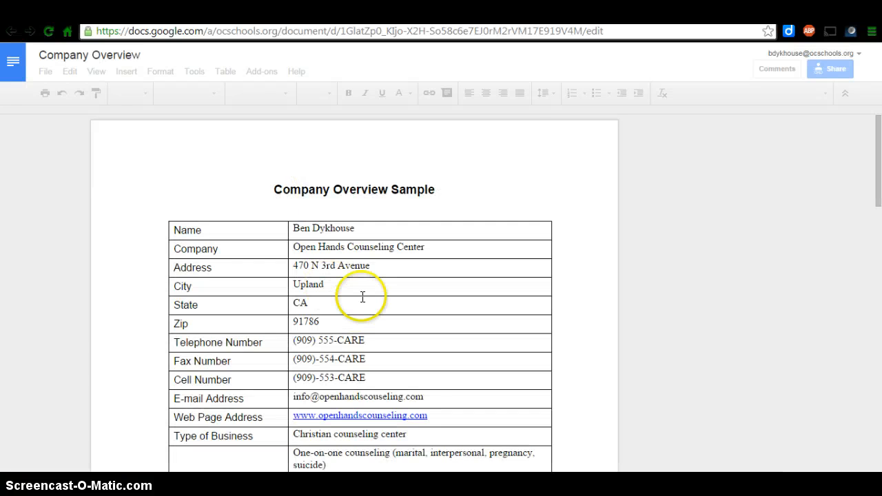
# Select the tag line 'Quality faith-based counseling with no judgement' in the Company Overview
pyautogui.scroll(-3)
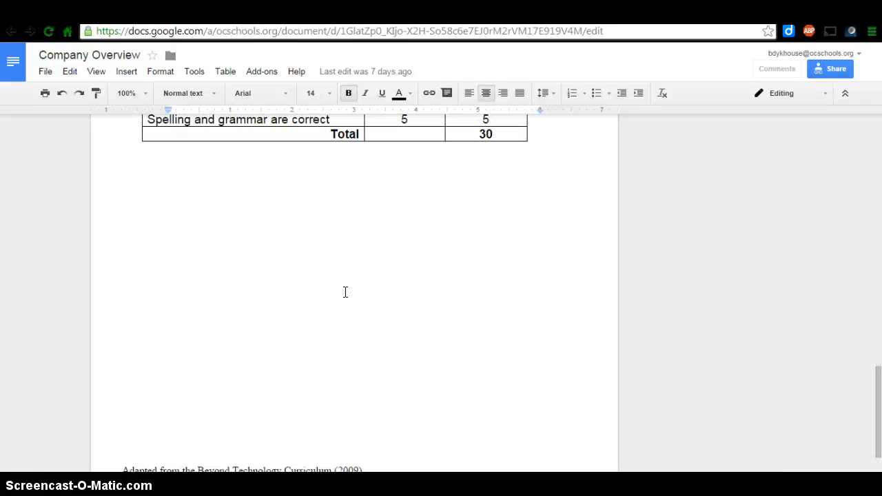
pyautogui.click(776, 69)
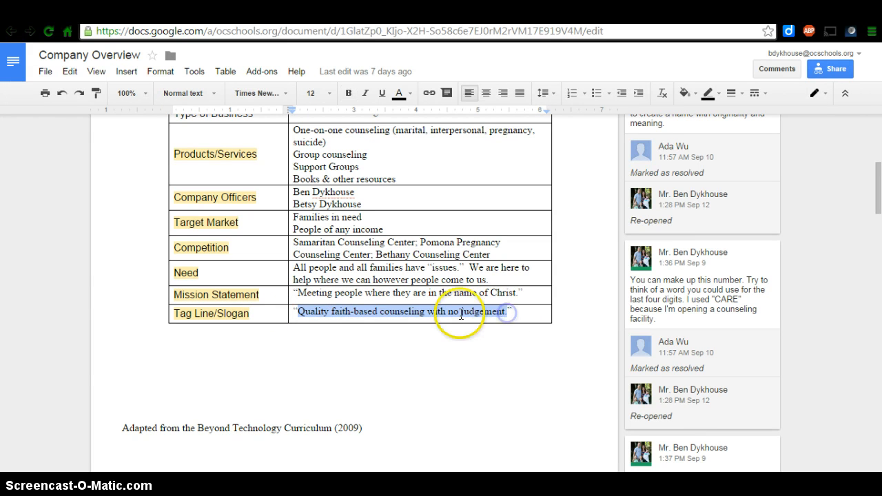
pyautogui.rightClick(460, 314)
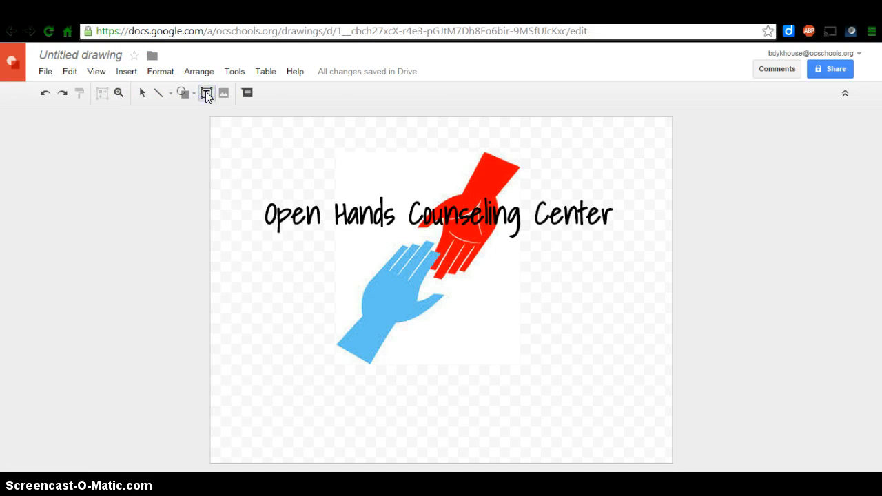
# Draw a text box beside the blue hand and type 'Quality faith-based counseling with no judgement'
pyautogui.click(206, 93)
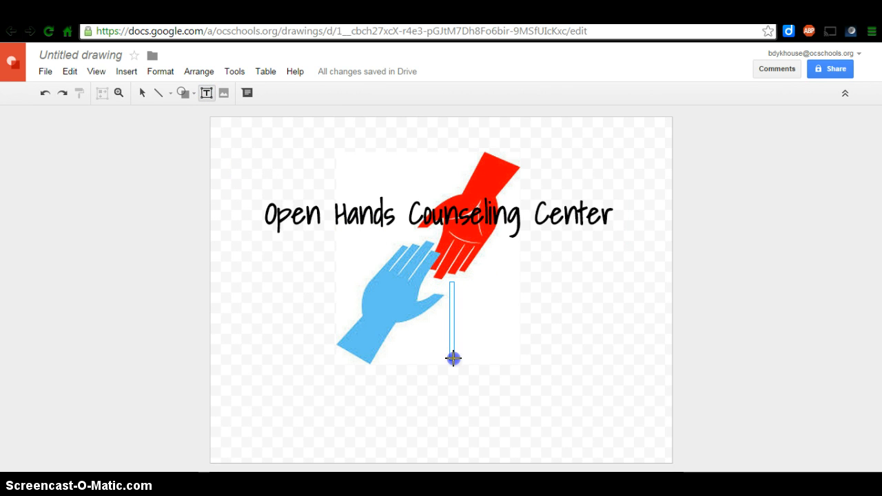
pyautogui.moveTo(451, 284); pyautogui.dragTo(562, 376)
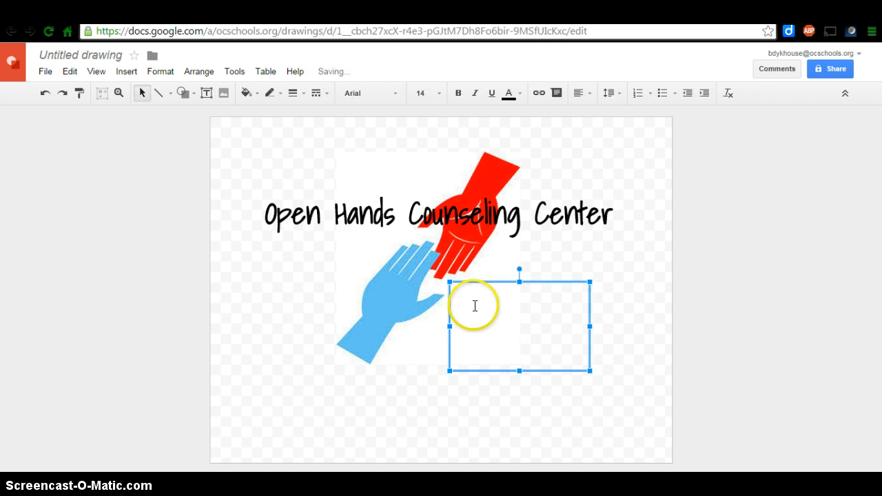
pyautogui.write('Quality faith-based counseling with no judgement.')
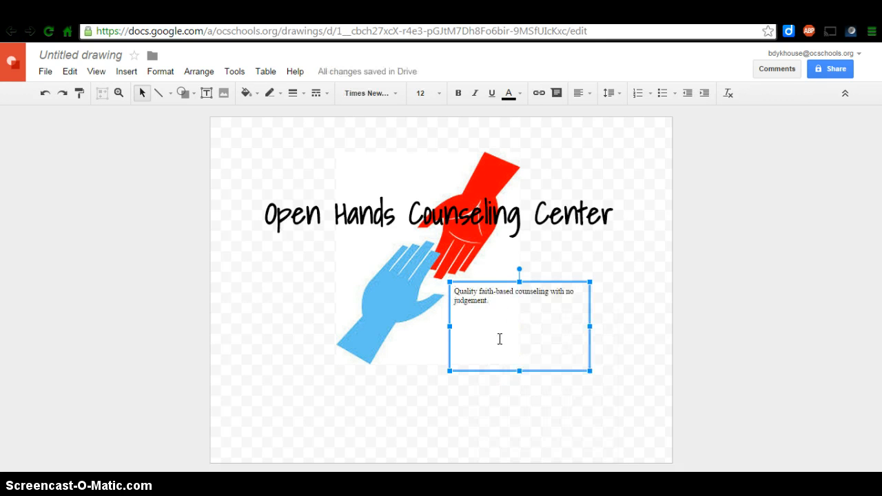
# Set the slogan text to Gloria Hallelujah and a larger font size
pyautogui.doubleClick(471, 301)
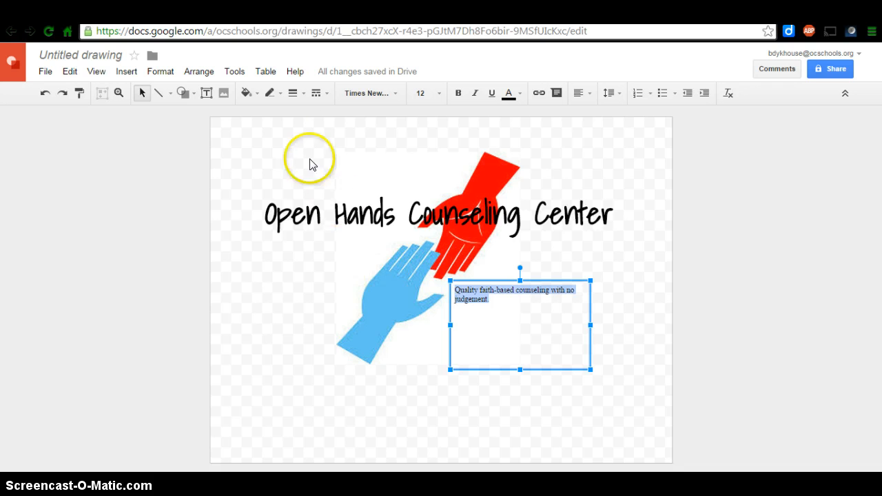
pyautogui.click(370, 93)
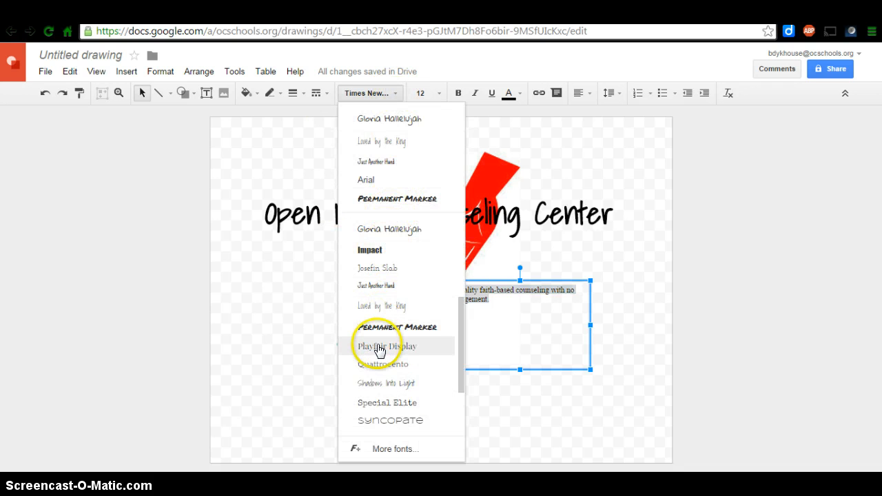
pyautogui.scroll(-3)
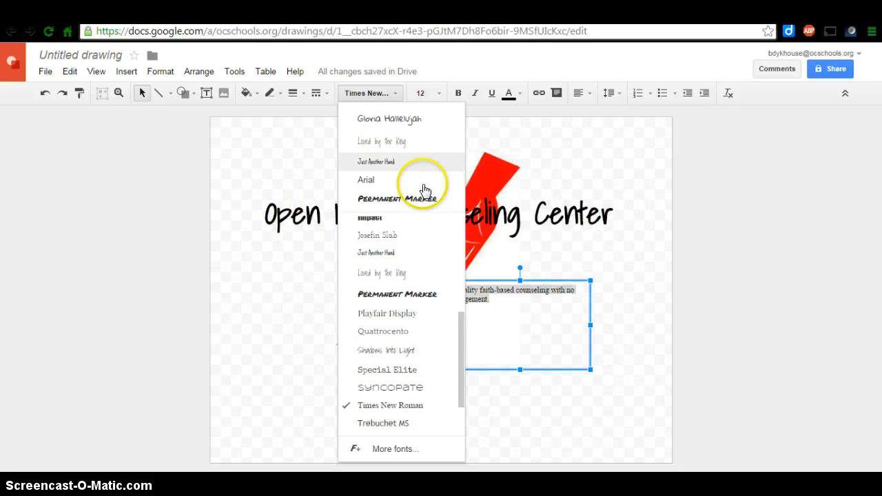
pyautogui.click(388, 118)
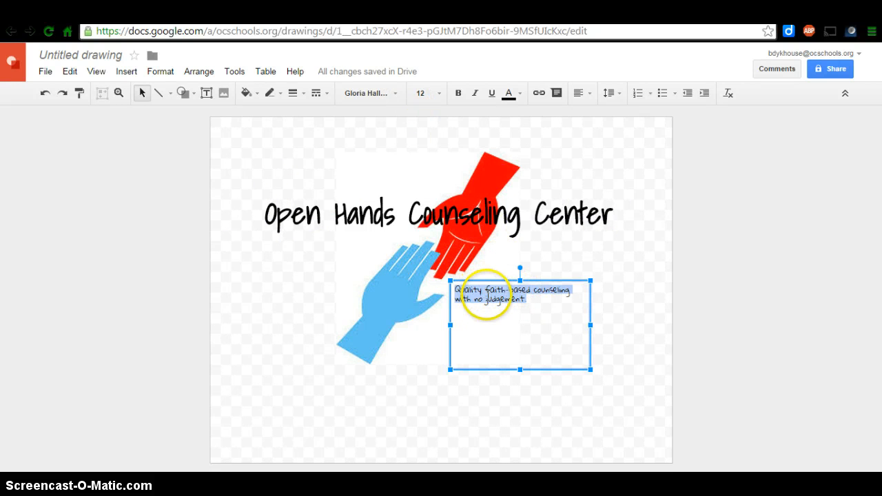
pyautogui.click(421, 93)
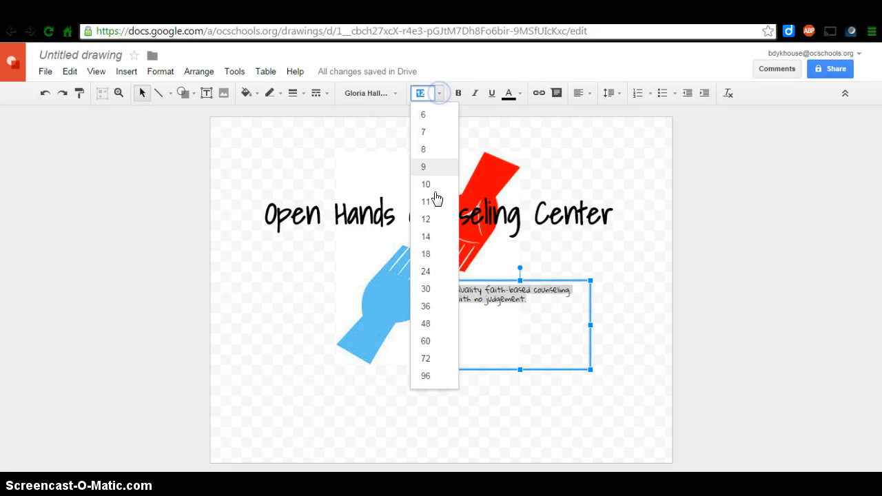
pyautogui.click(425, 289)
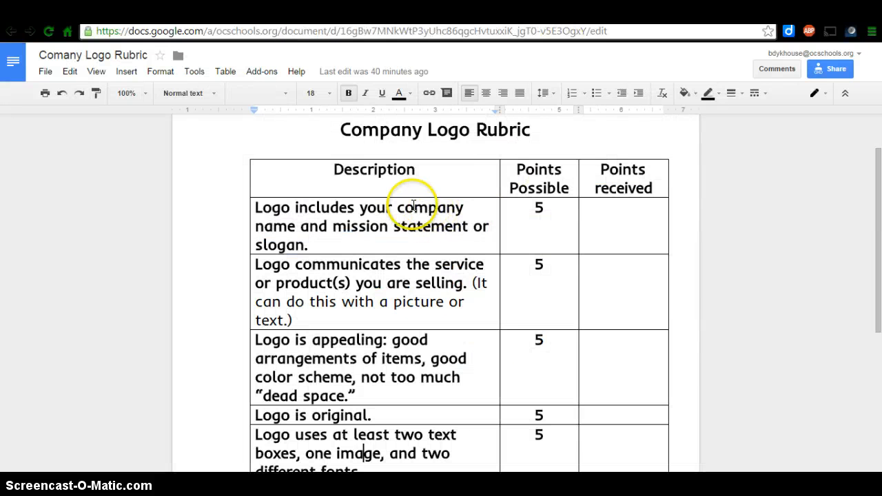
# Highlight the word 'statement' in the Company Logo Rubric's description
pyautogui.doubleClick(430, 226)
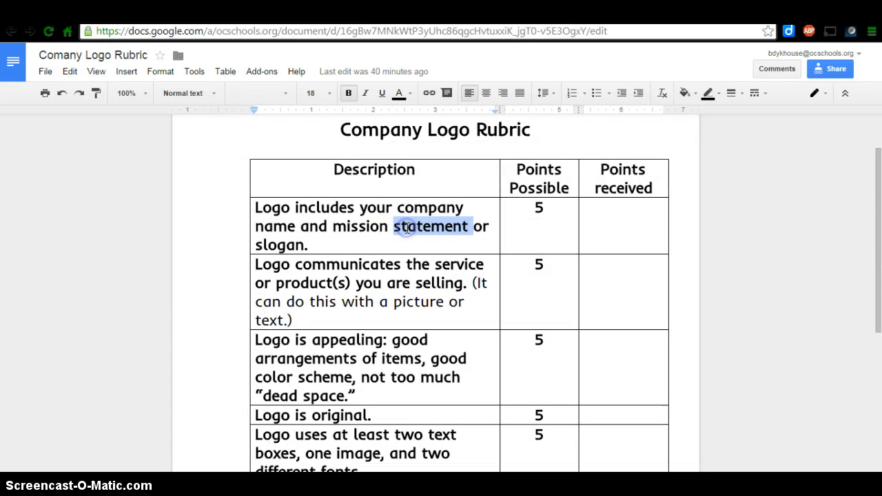
pyautogui.click(369, 264)
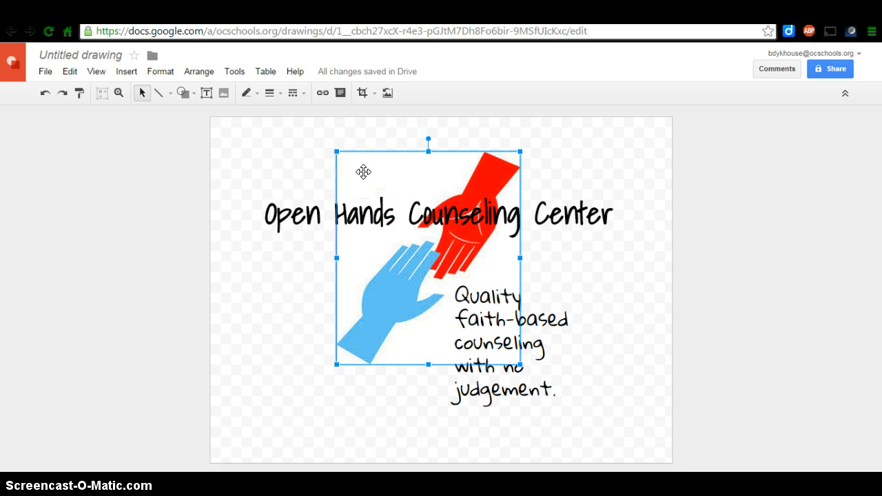
# Draw a box covering the whole canvas and give it a white fill
pyautogui.click(436, 214)
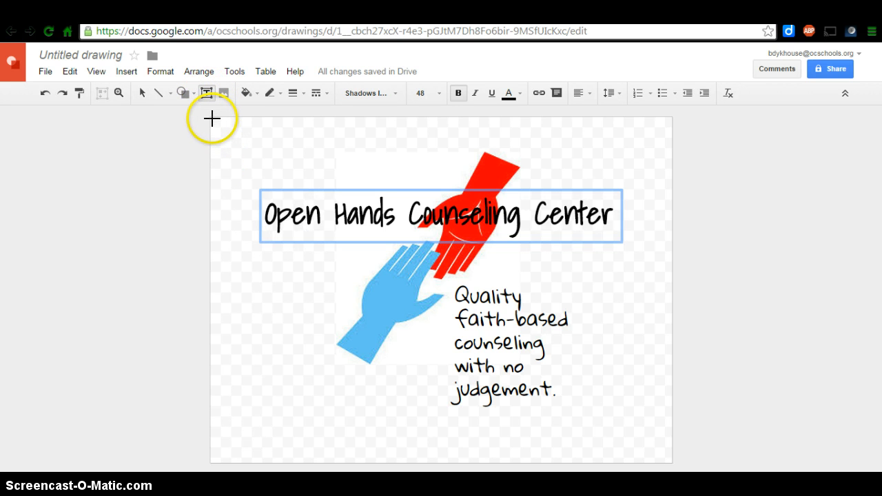
pyautogui.moveTo(221, 119); pyautogui.dragTo(226, 407)
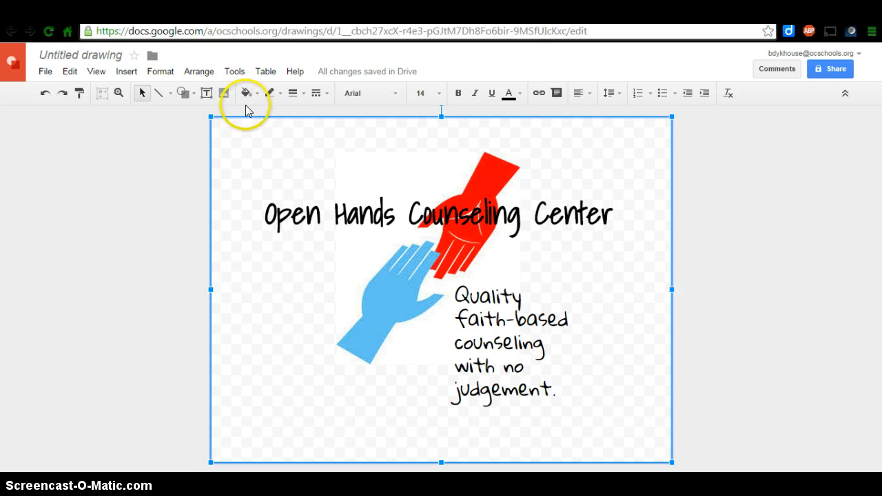
pyautogui.moveTo(245, 93)
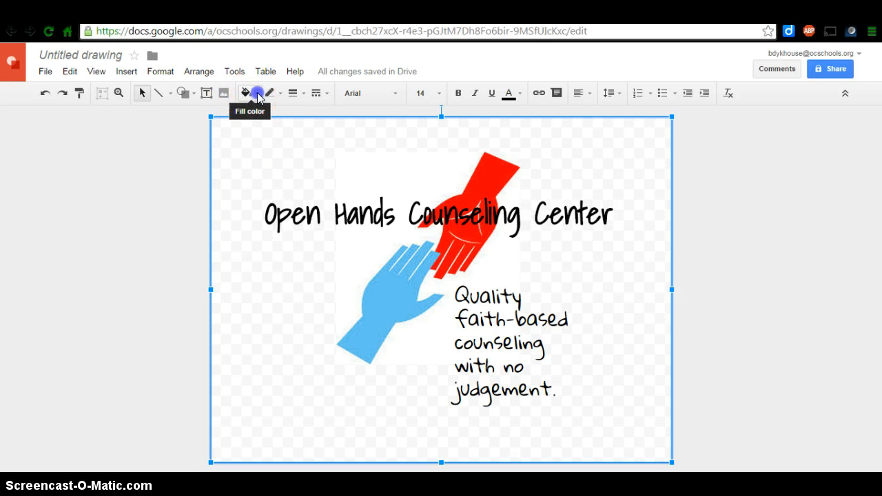
pyautogui.click(245, 93)
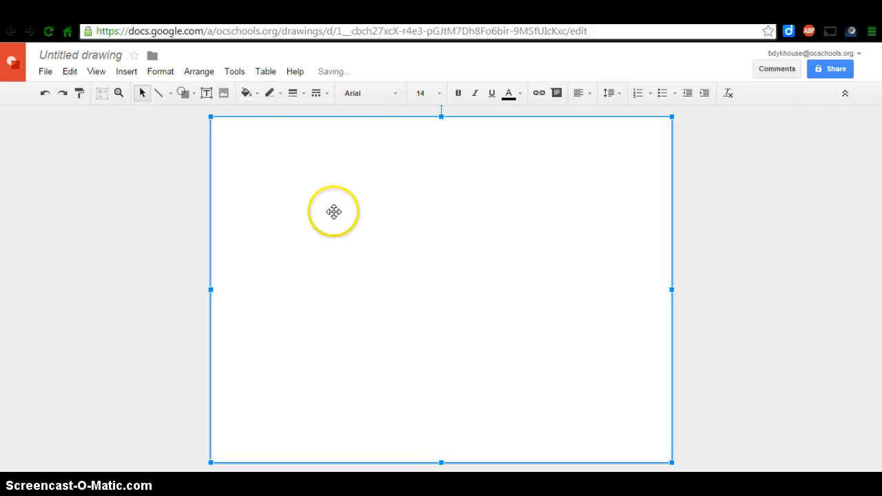
# Send the white box to the back so the logo shows on white
pyautogui.rightClick(333, 212)
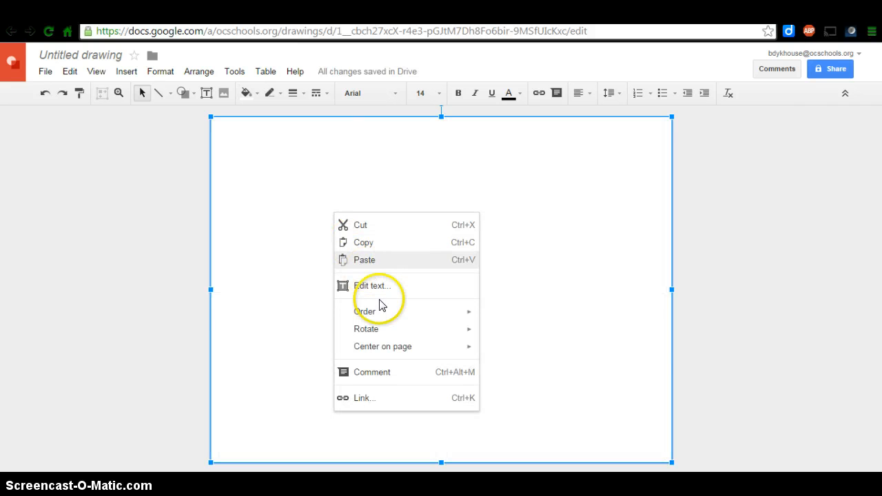
pyautogui.moveTo(366, 311)
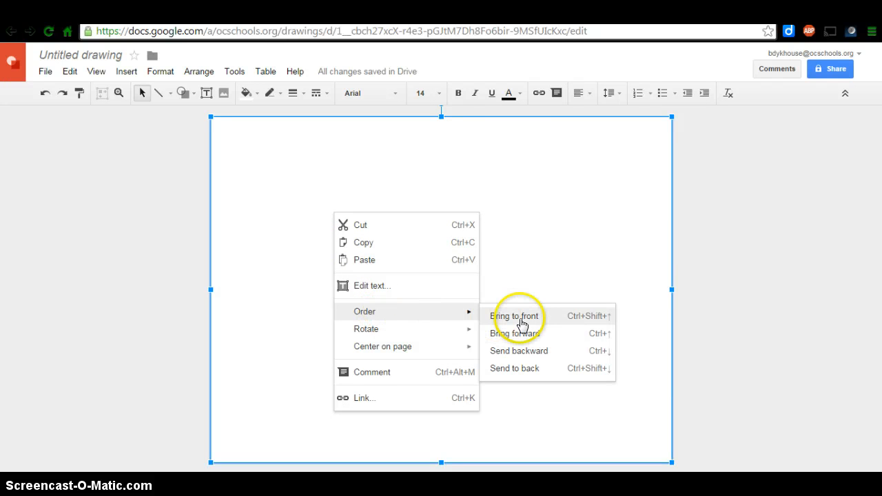
pyautogui.moveTo(514, 368)
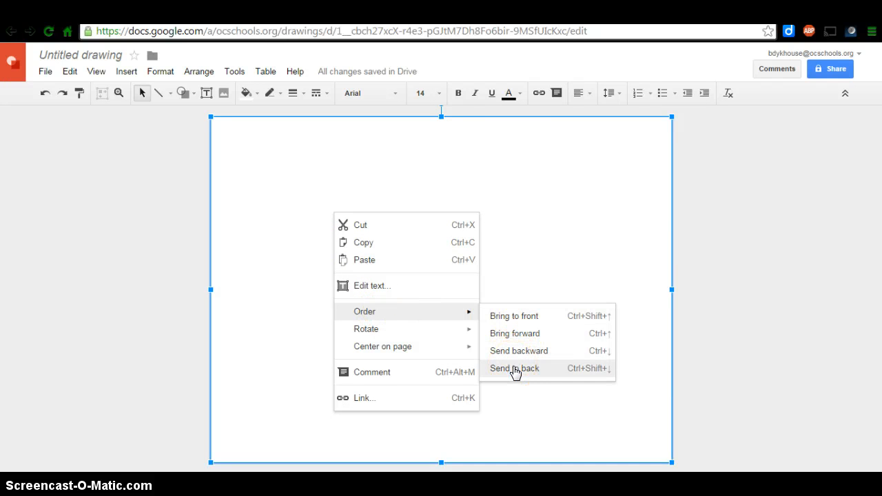
pyautogui.click(514, 368)
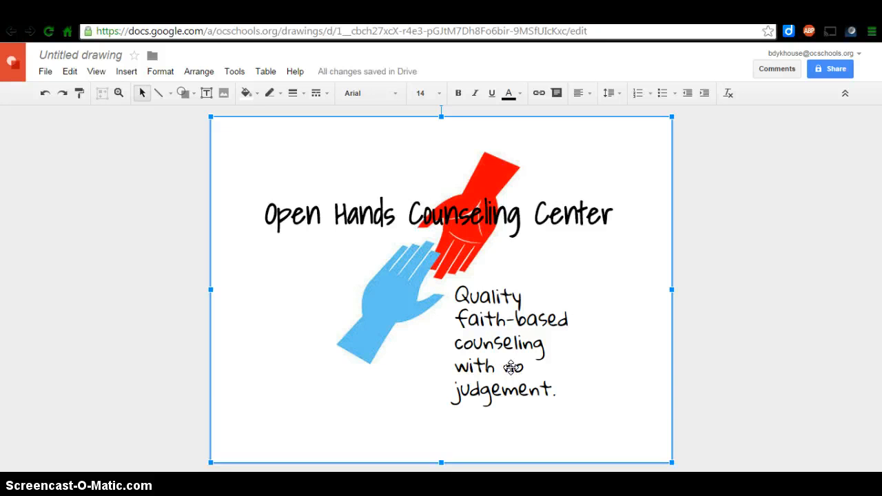
pyautogui.click(499, 324)
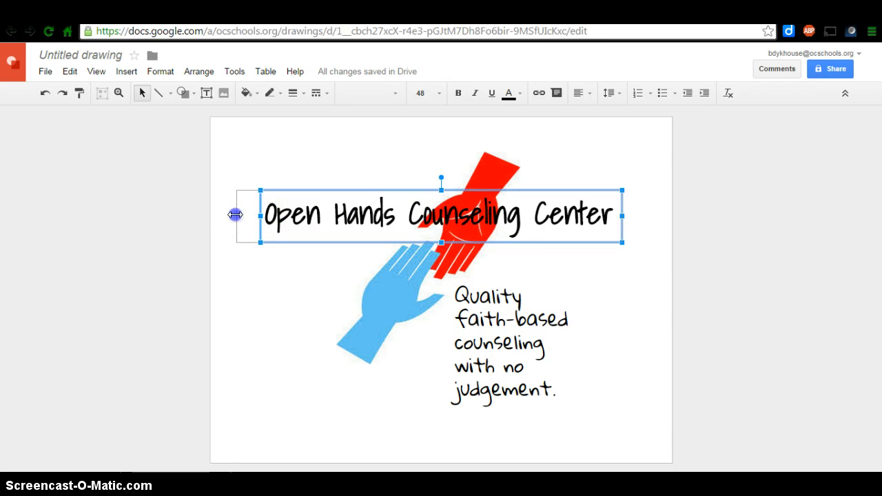
# Shift and widen the title box, then set the title text size to 58
pyautogui.moveTo(236, 214); pyautogui.dragTo(623, 219)
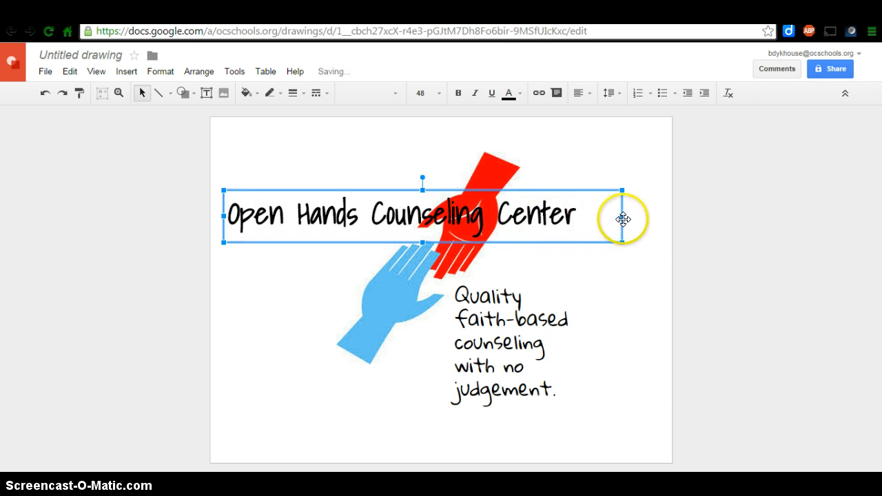
pyautogui.moveTo(624, 219); pyautogui.dragTo(665, 219)
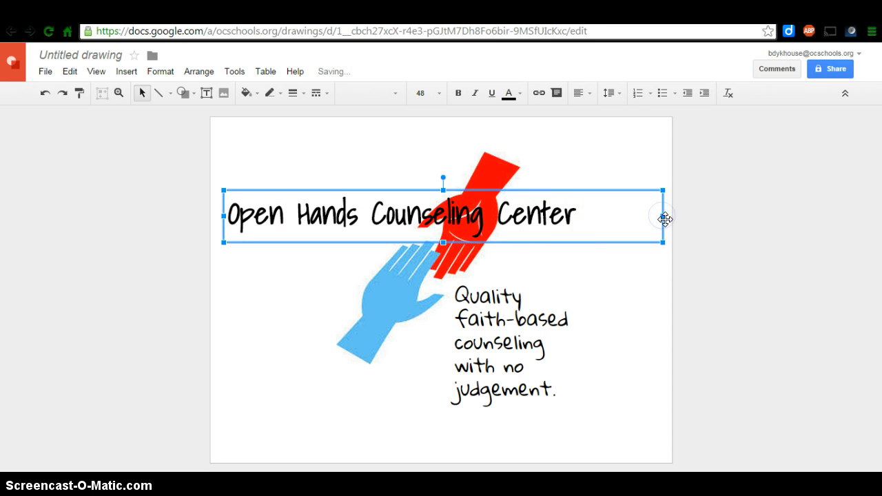
pyautogui.doubleClick(540, 215)
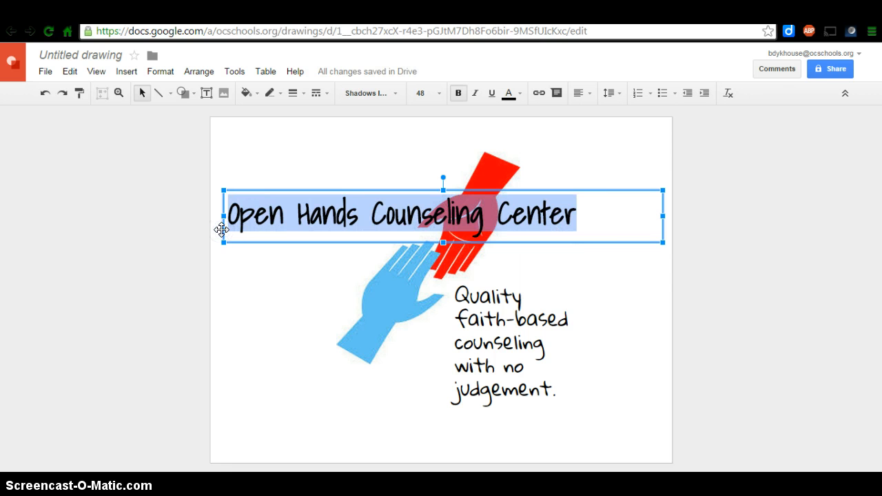
pyautogui.click(439, 93)
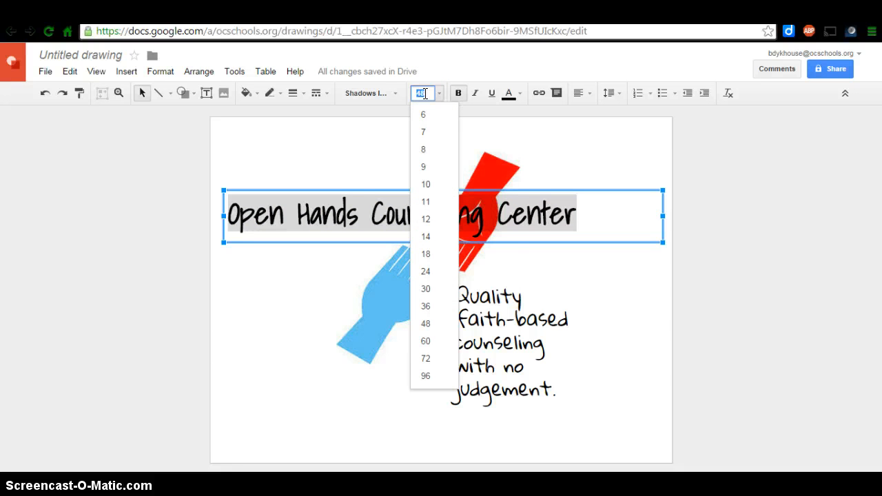
pyautogui.write('56')
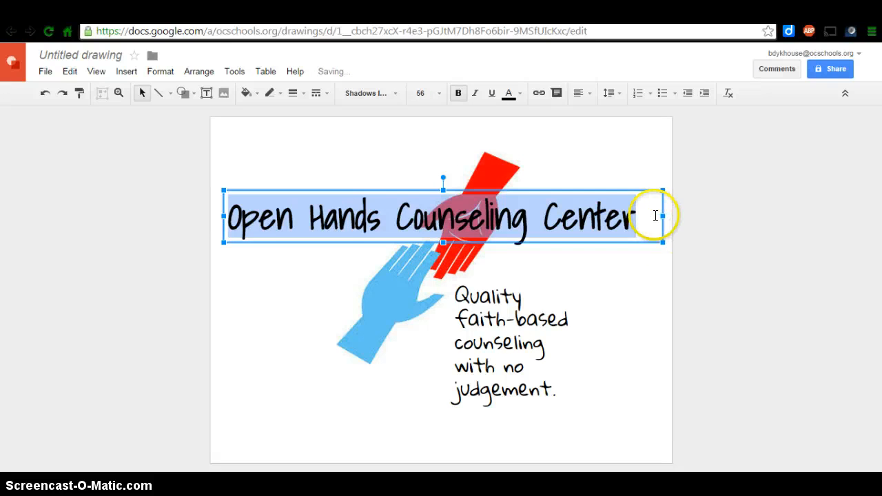
pyautogui.click(440, 94)
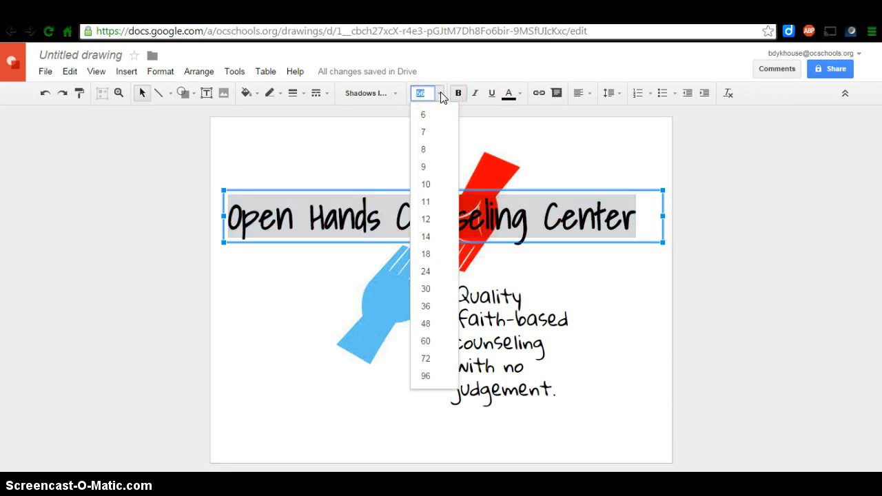
pyautogui.write('58')
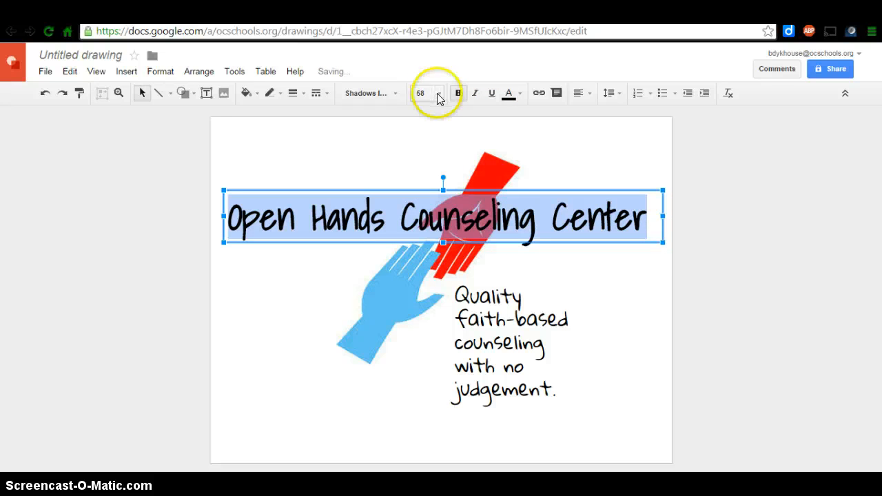
pyautogui.click(434, 93)
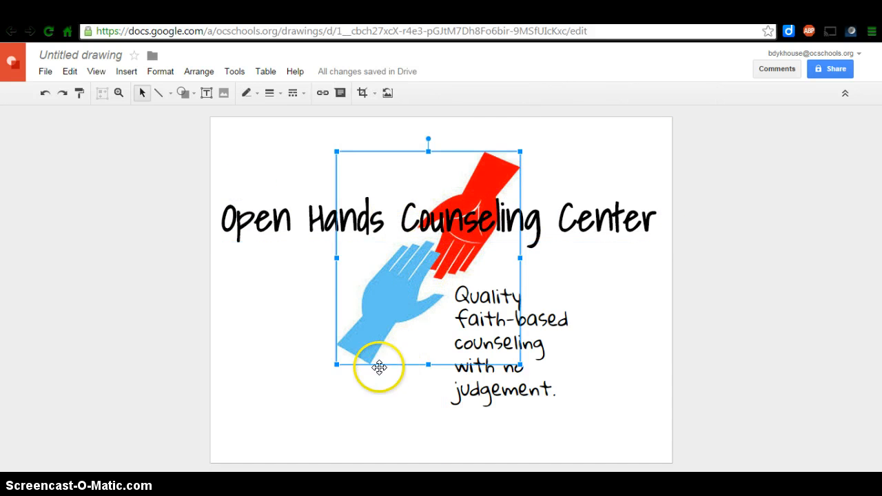
# Drag the hands image's lower-left and upper-right corners outward to enlarge it
pyautogui.moveTo(338, 365); pyautogui.dragTo(315, 386)
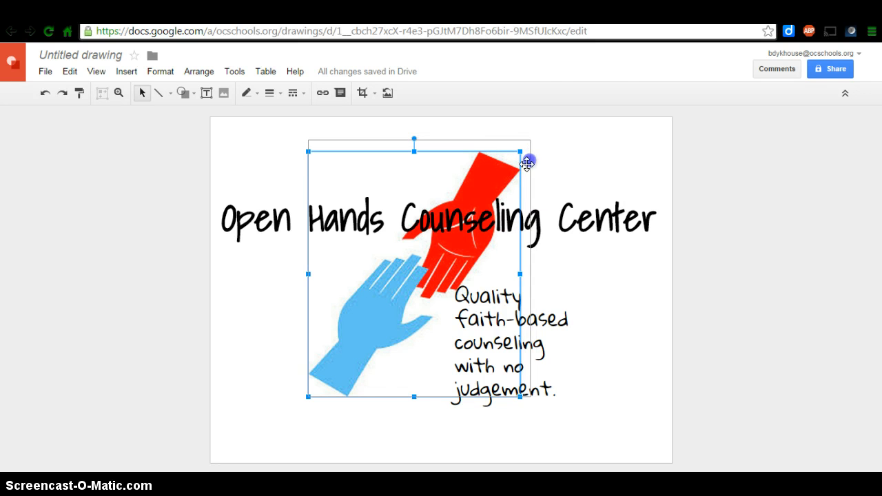
pyautogui.moveTo(527, 163); pyautogui.dragTo(510, 168)
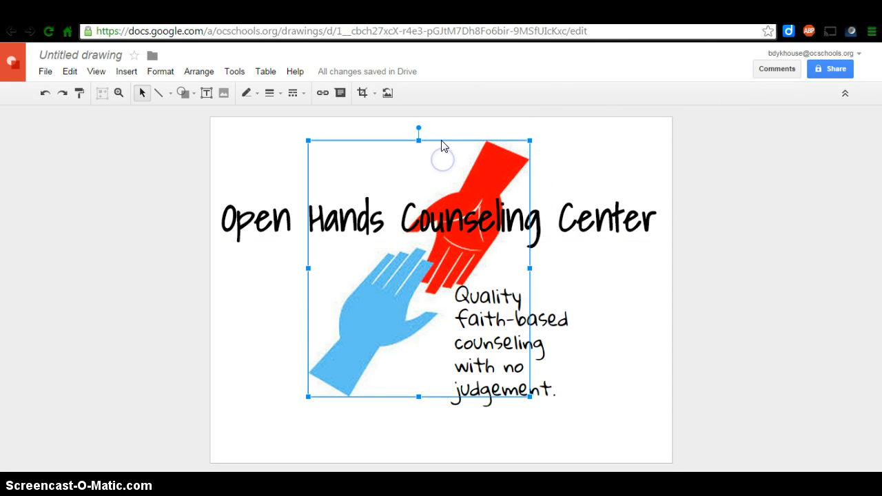
pyautogui.moveTo(443, 145); pyautogui.dragTo(466, 143)
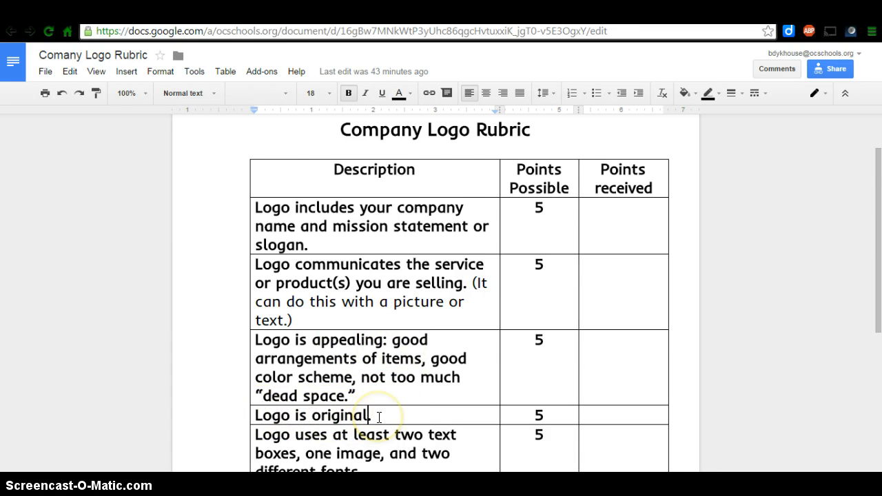
pyautogui.scroll(-3)
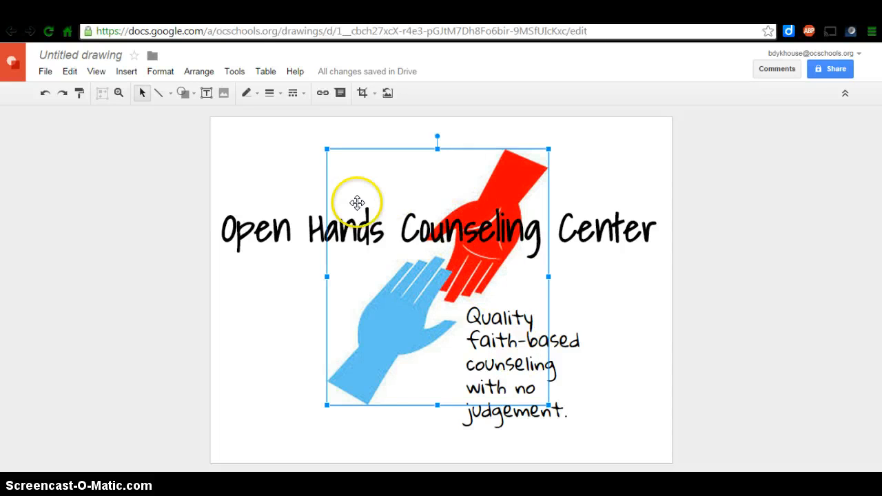
pyautogui.moveTo(432, 222)
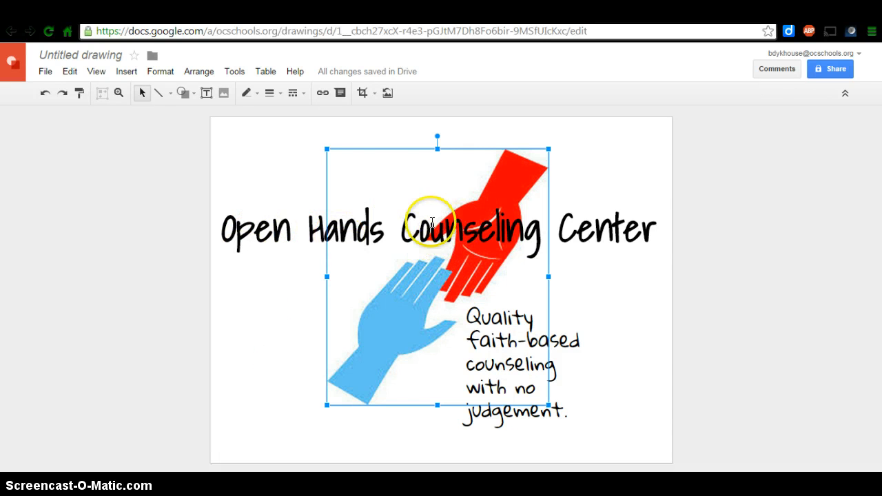
pyautogui.moveTo(523, 248)
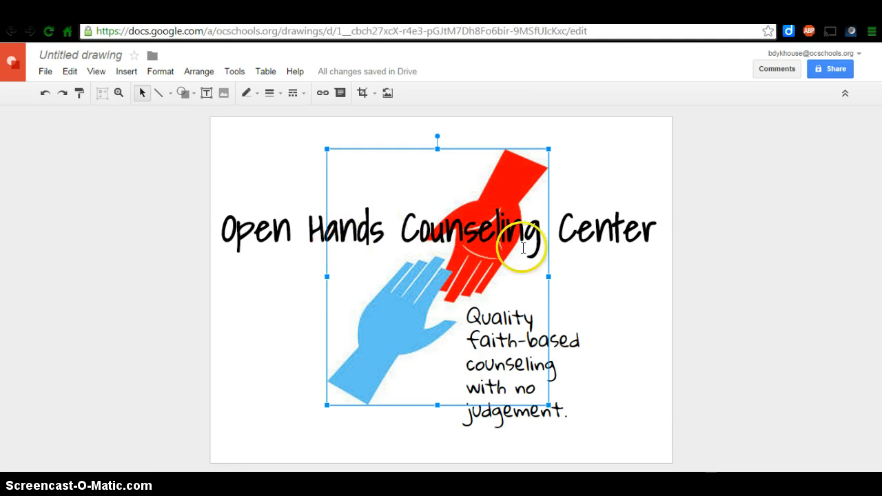
pyautogui.moveTo(233, 253)
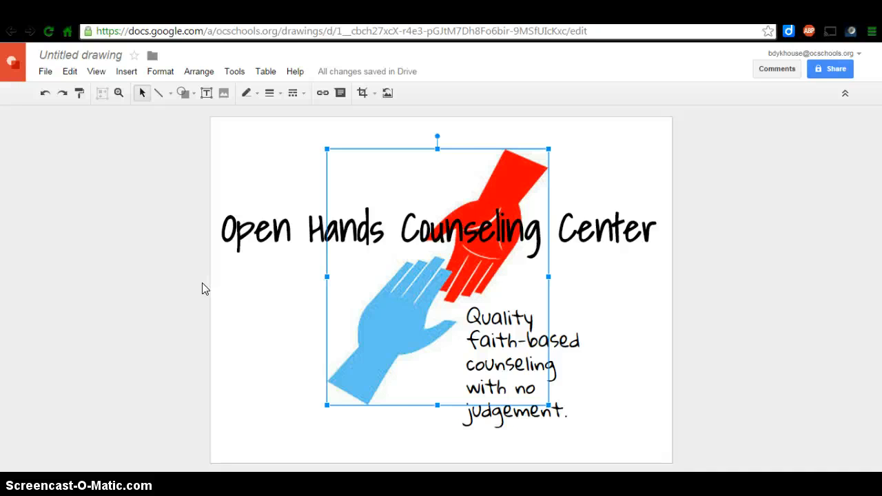
pyautogui.moveTo(117, 163)
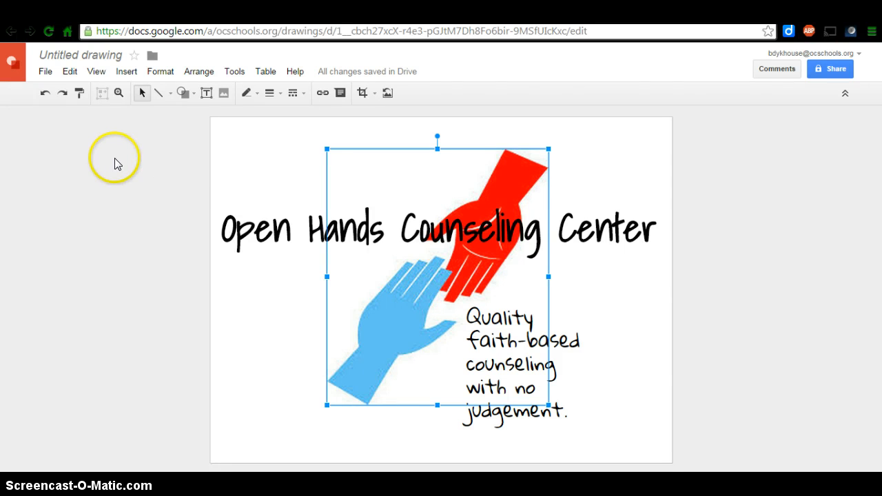
pyautogui.moveTo(90, 156)
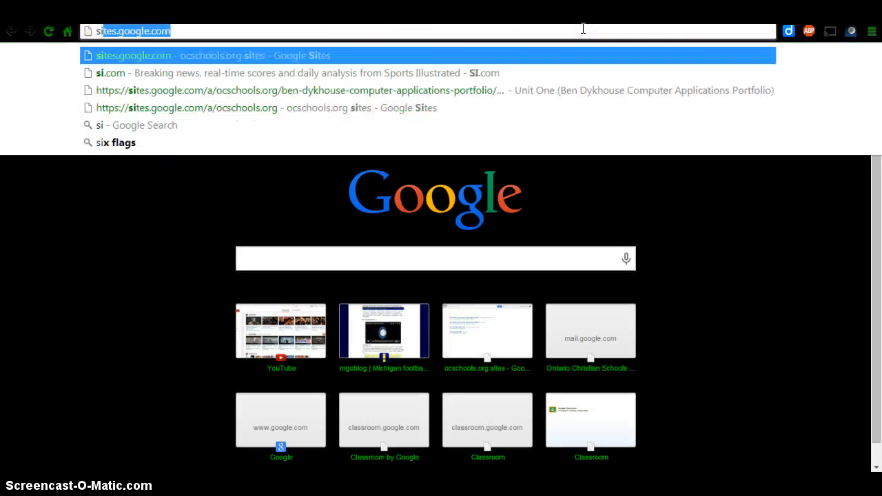
# View the portfolio site's Unit One page with the earlier logo, then return to the drawing
pyautogui.write('sies')
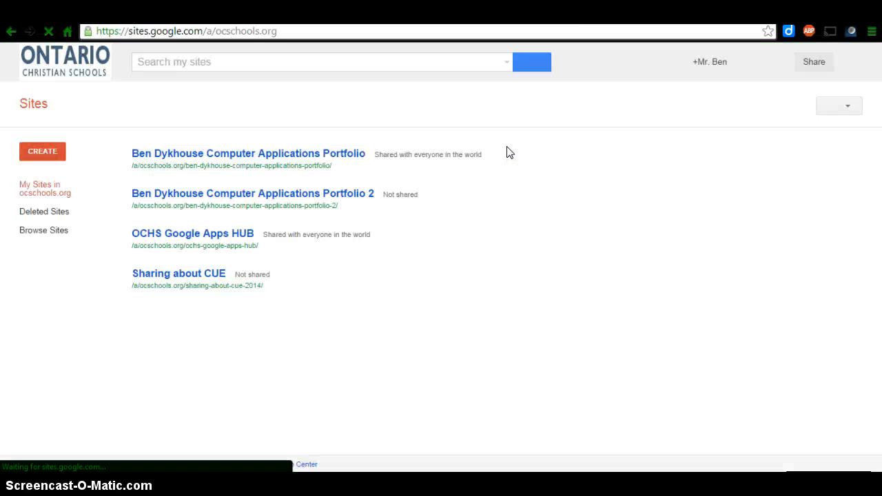
pyautogui.click(248, 153)
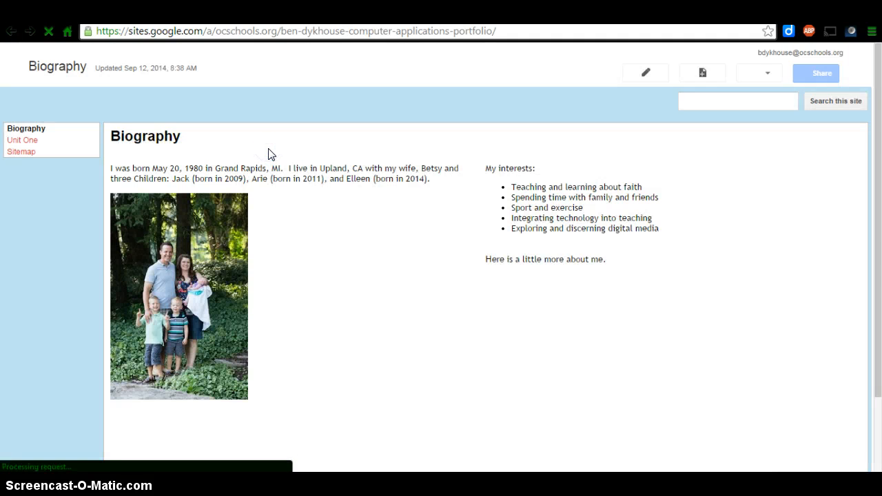
pyautogui.click(22, 140)
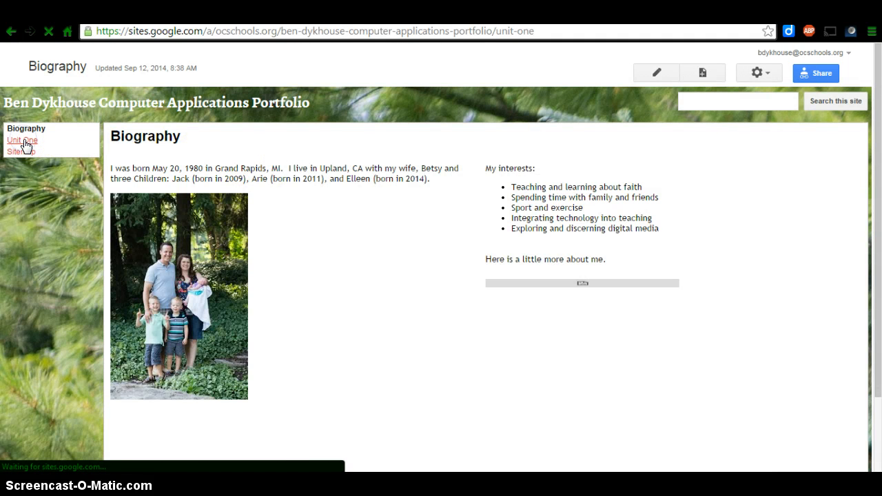
pyautogui.click(22, 140)
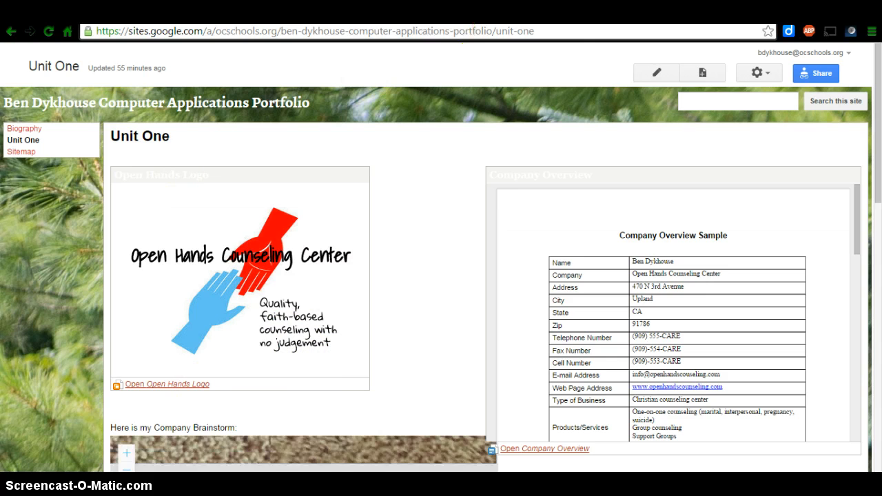
pyautogui.click(166, 384)
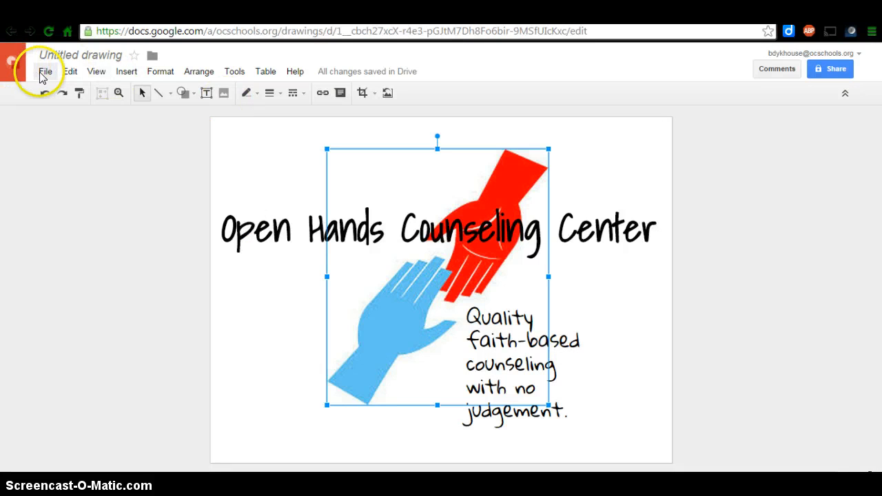
# Download the logo drawing from the File menu as a JPEG image (.jpg)
pyautogui.click(44, 71)
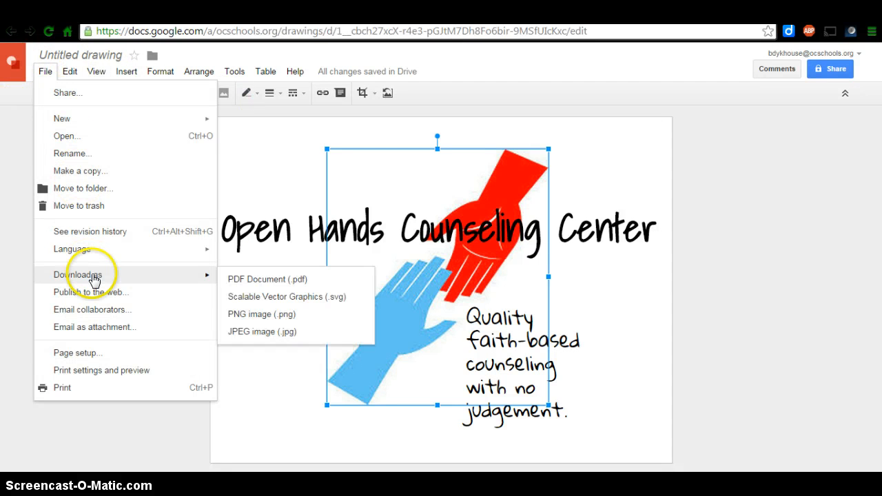
pyautogui.moveTo(273, 337)
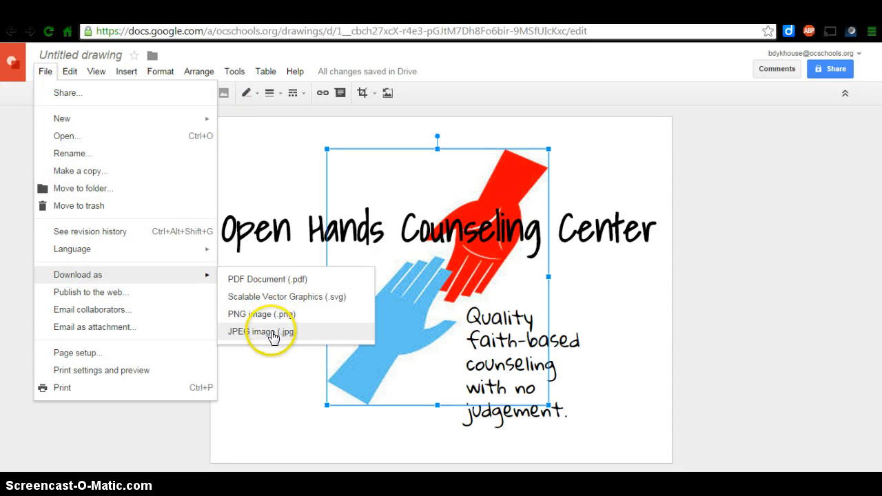
pyautogui.click(261, 331)
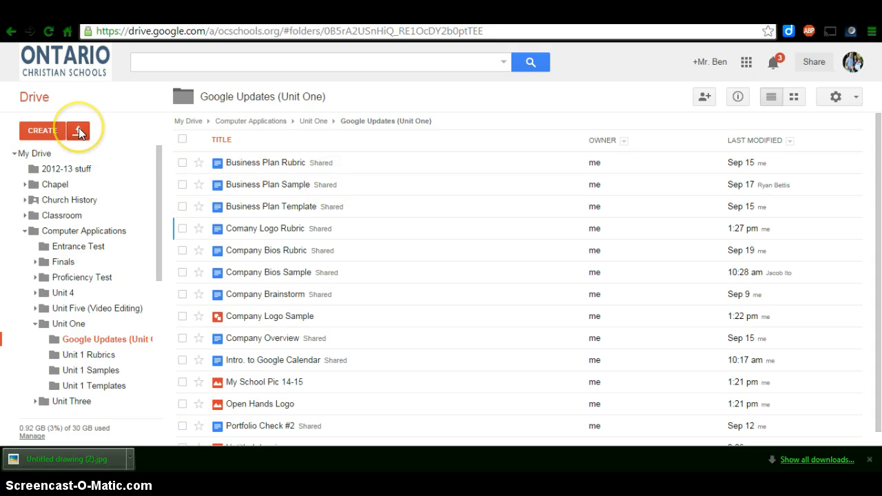
# Upload 'Untitled drawing (2)' from Downloads into the Google Updates (Unit One) folder
pyautogui.click(77, 130)
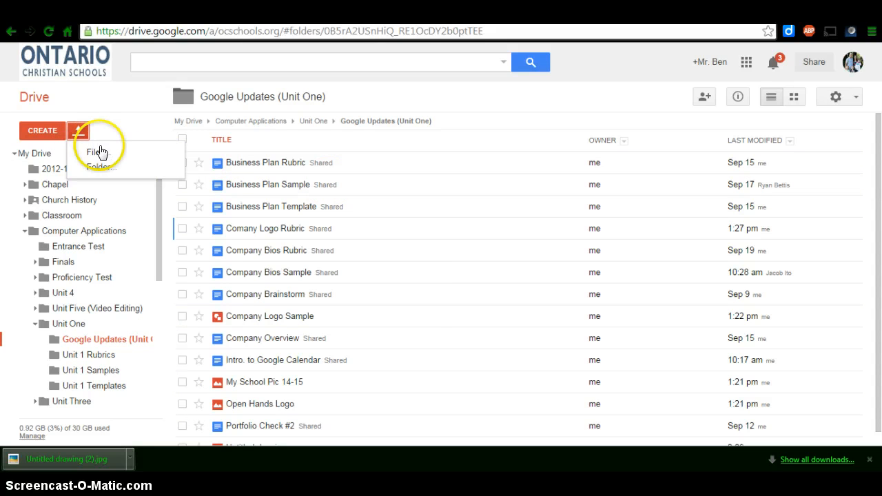
pyautogui.click(93, 153)
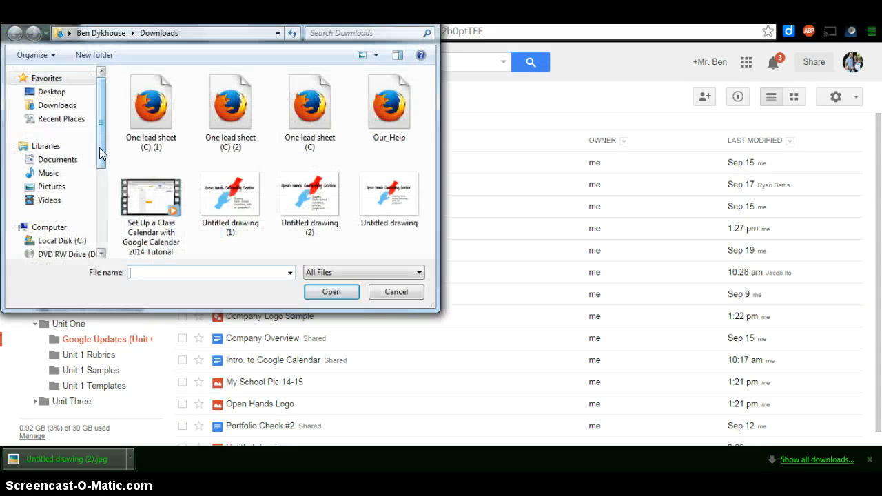
pyautogui.click(310, 196)
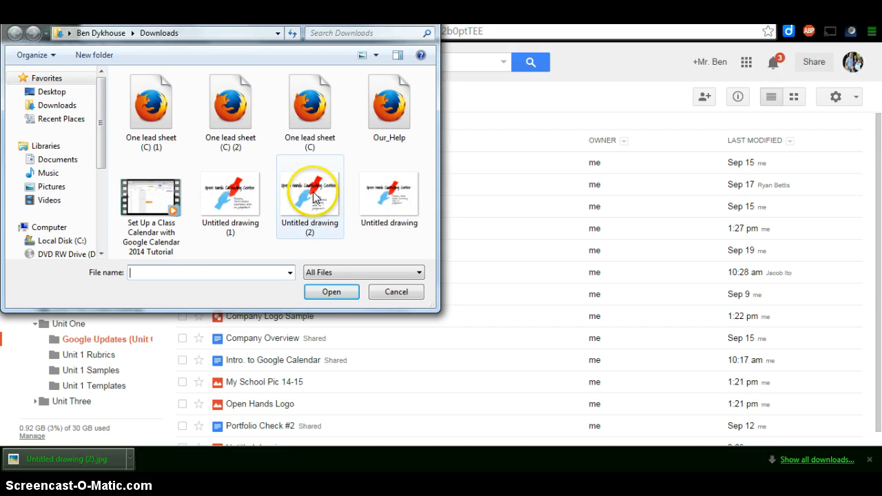
pyautogui.click(331, 292)
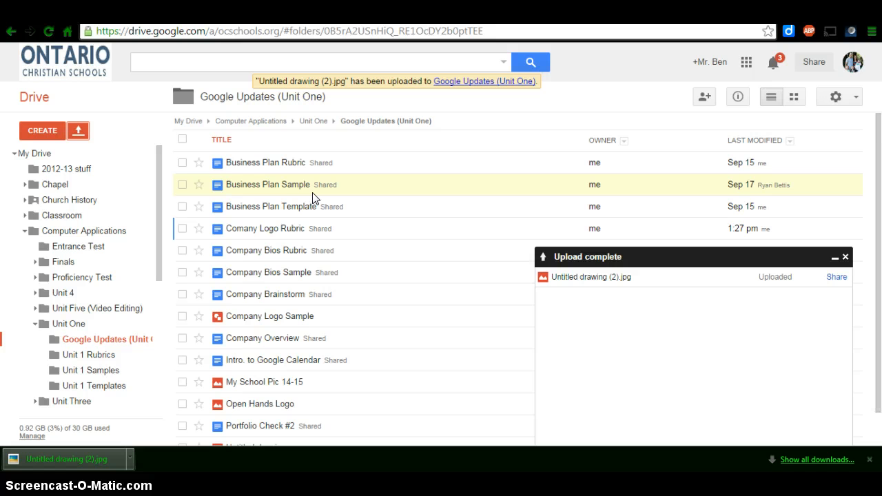
pyautogui.scroll(-3)
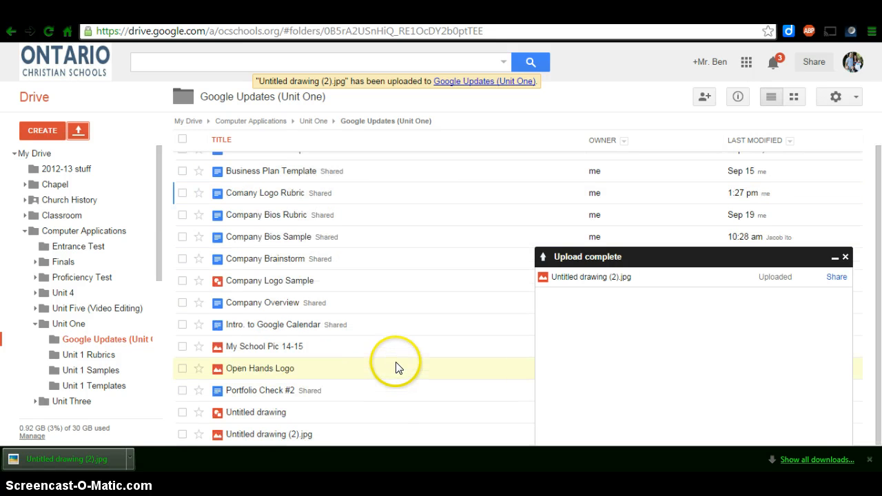
pyautogui.moveTo(259, 435)
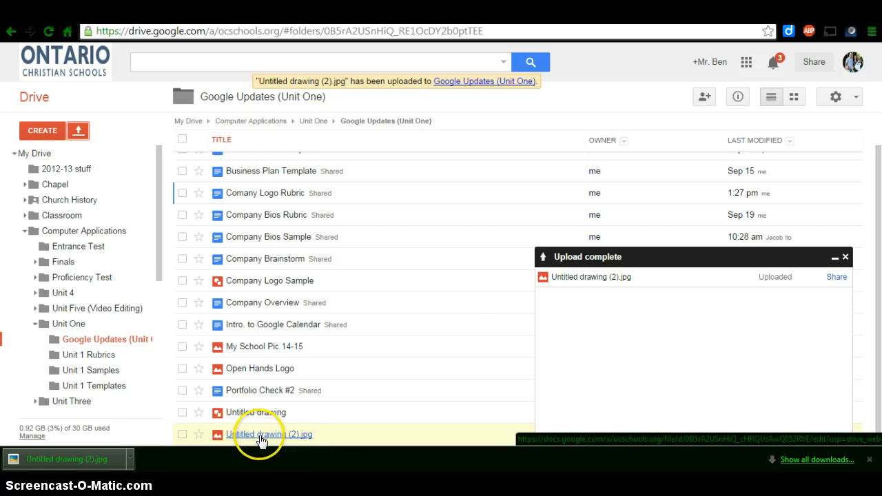
# Rename 'Untitled drawing (2).jpg' to 'Logo #2'
pyautogui.rightClick(262, 434)
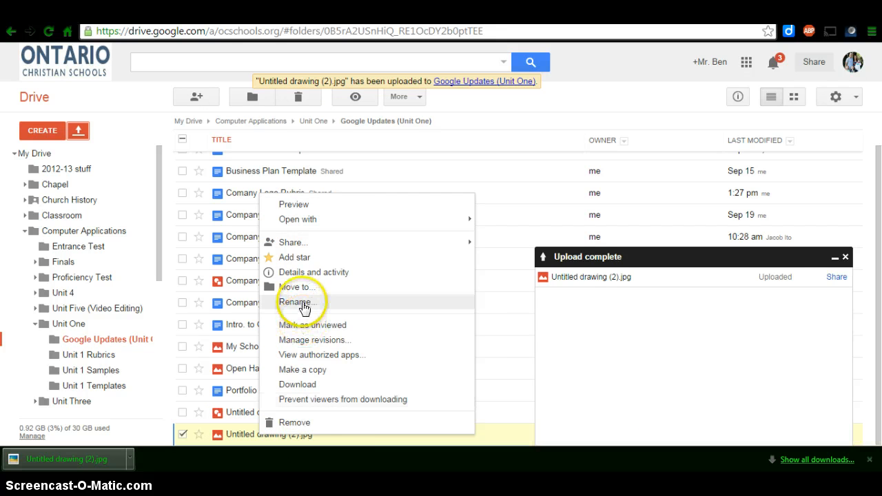
pyautogui.click(297, 302)
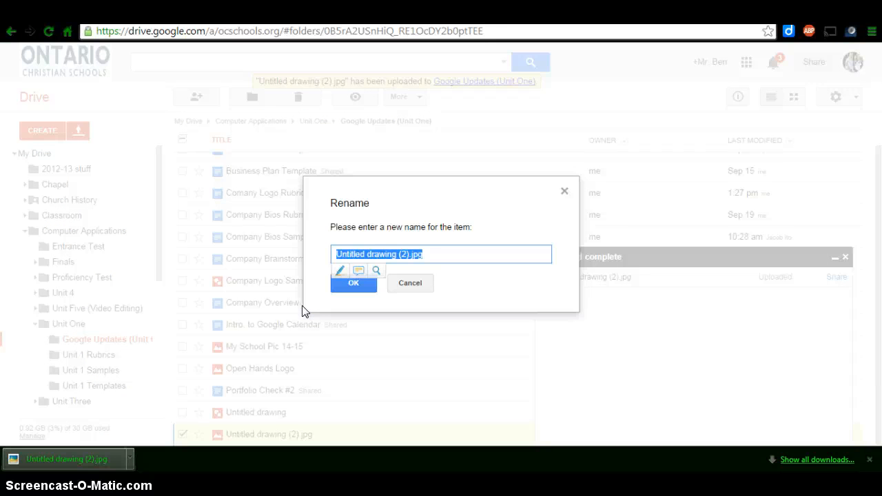
pyautogui.write('Logo #2')
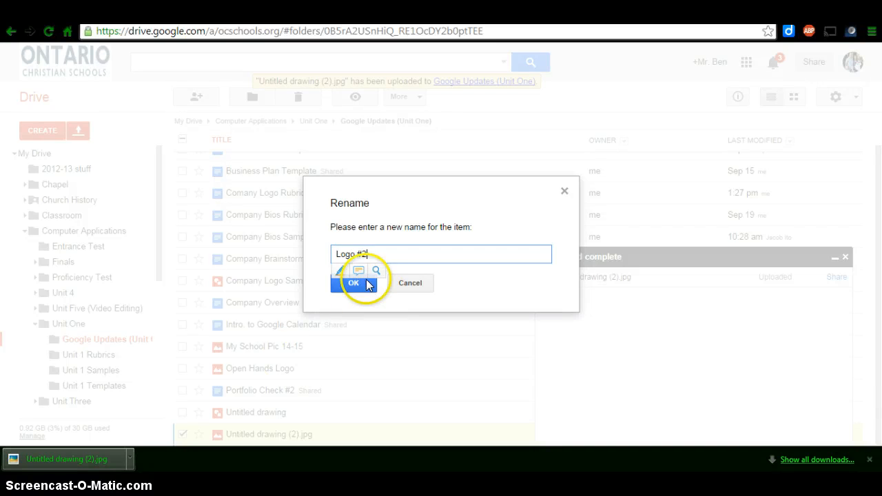
pyautogui.click(353, 283)
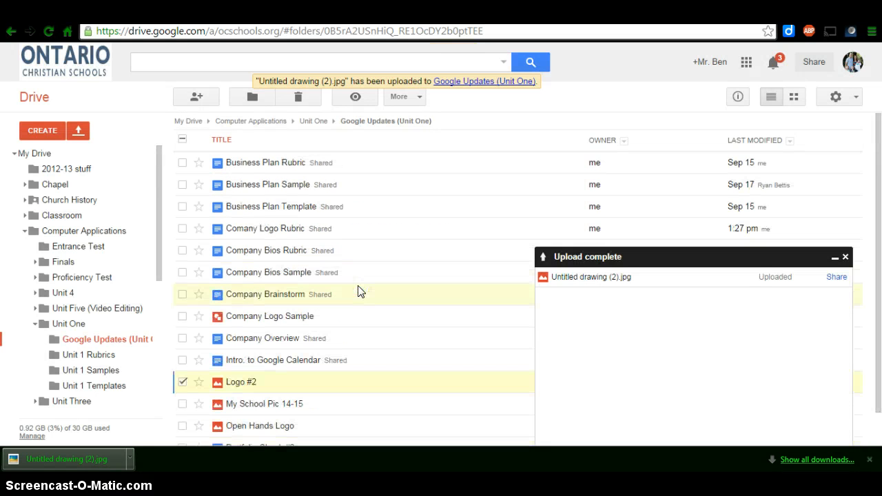